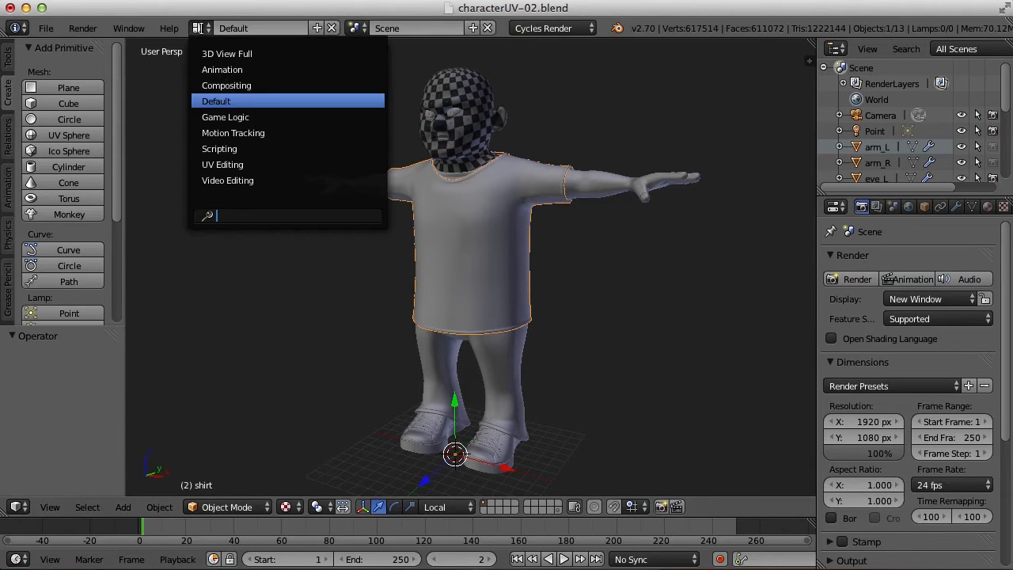
- Switch to the UV Editing layout and mark the shirt's side edge loop as a seam
click(222, 163)
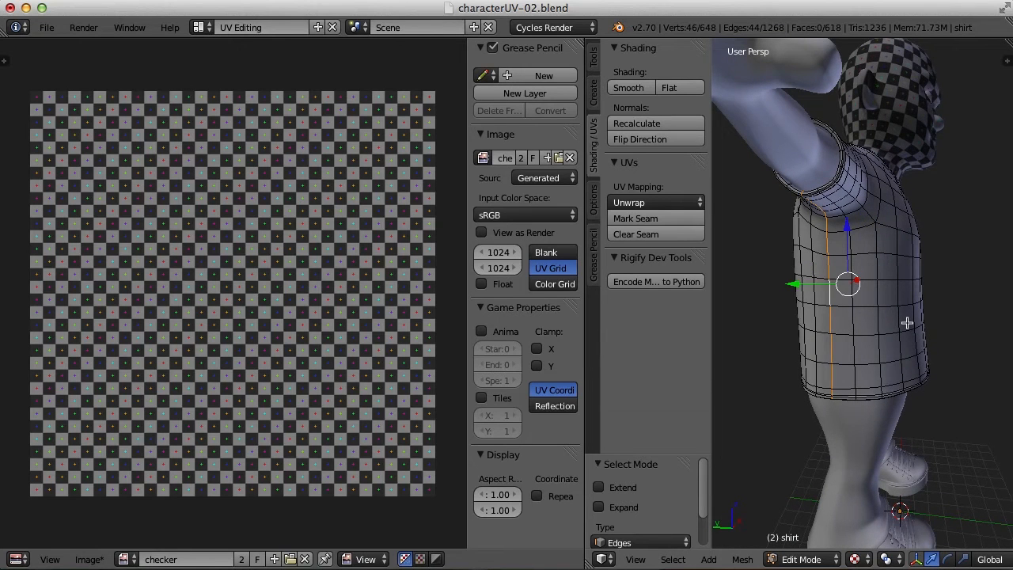
right_click(907, 323)
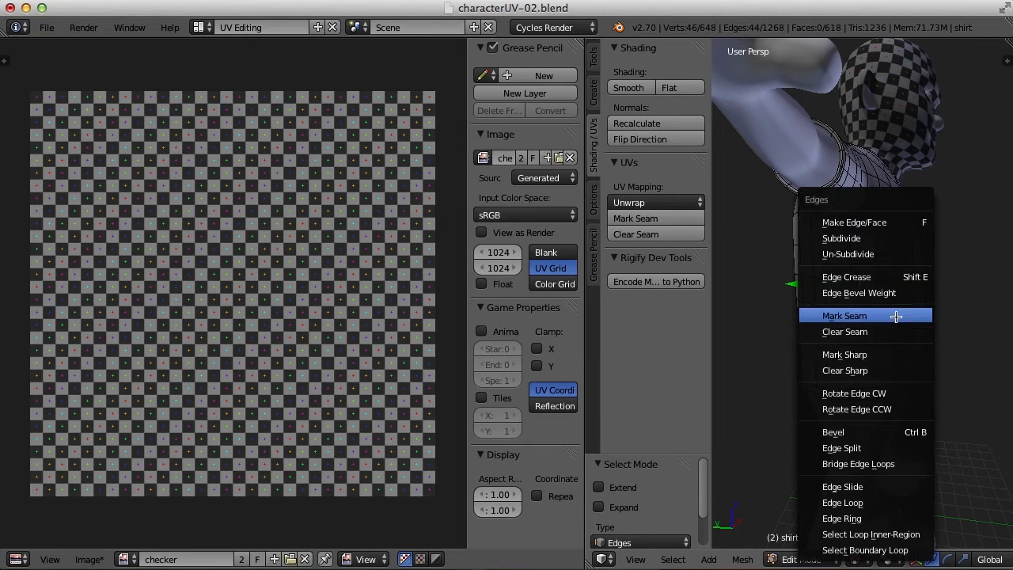
click(845, 314)
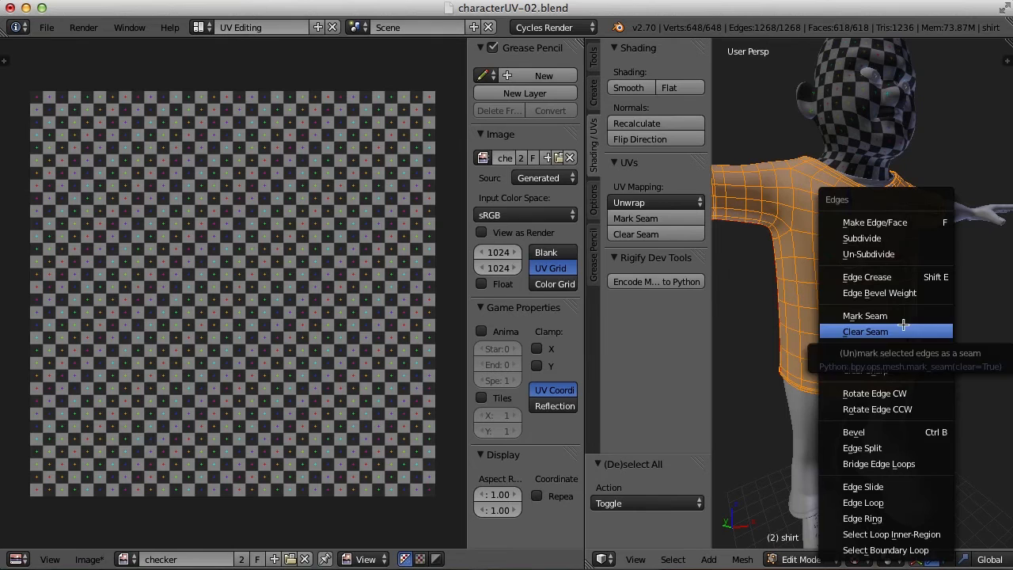
- Unwrap all shirt faces into one island and enable Stretch display in the UV editor
click(864, 332)
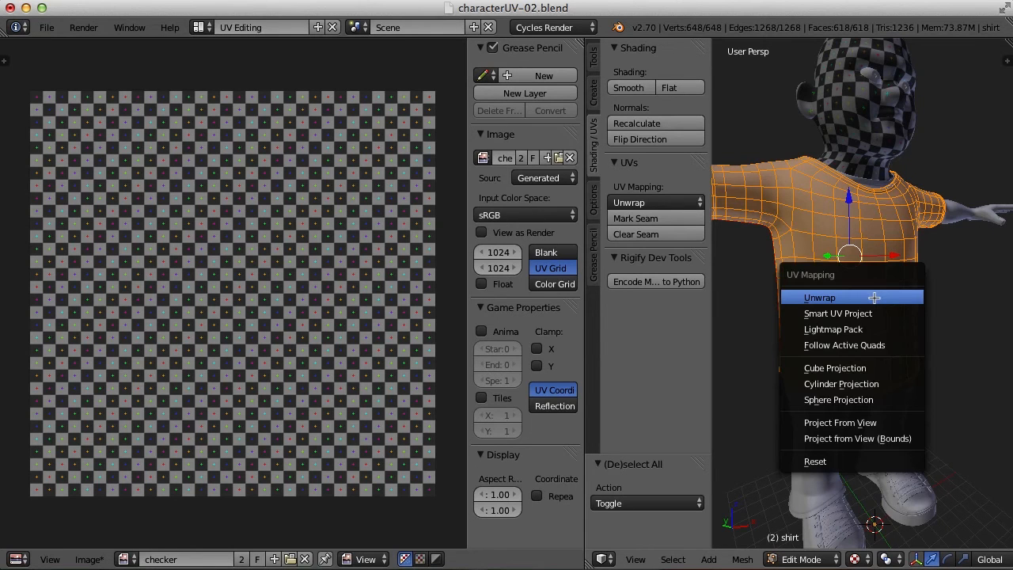
click(820, 297)
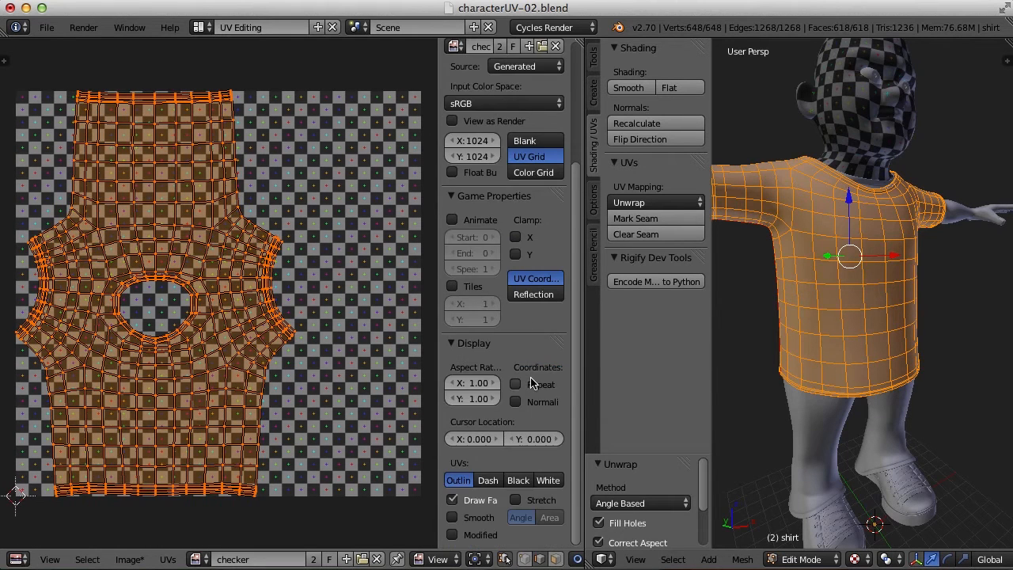
click(516, 500)
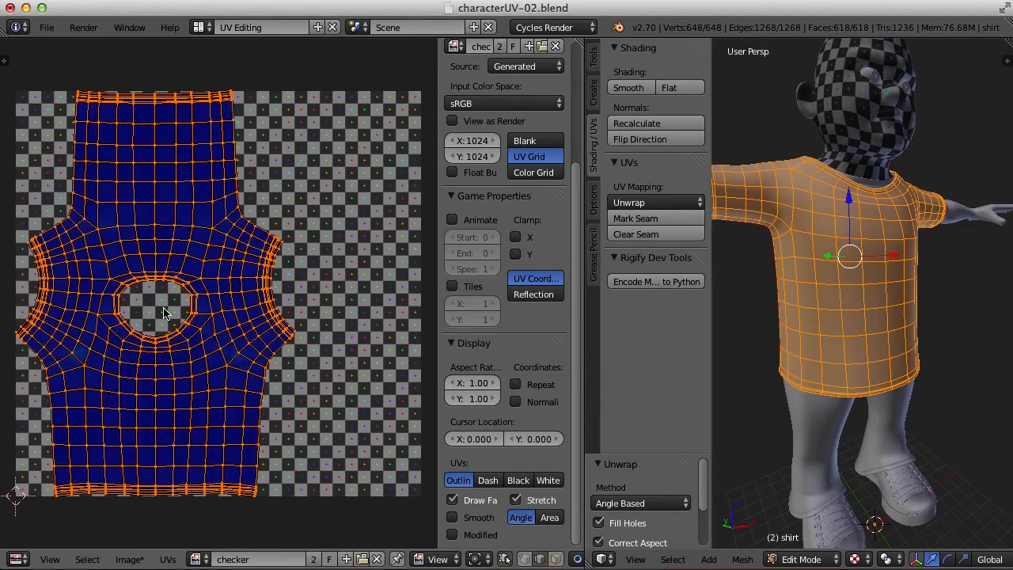
mouse_move(315, 373)
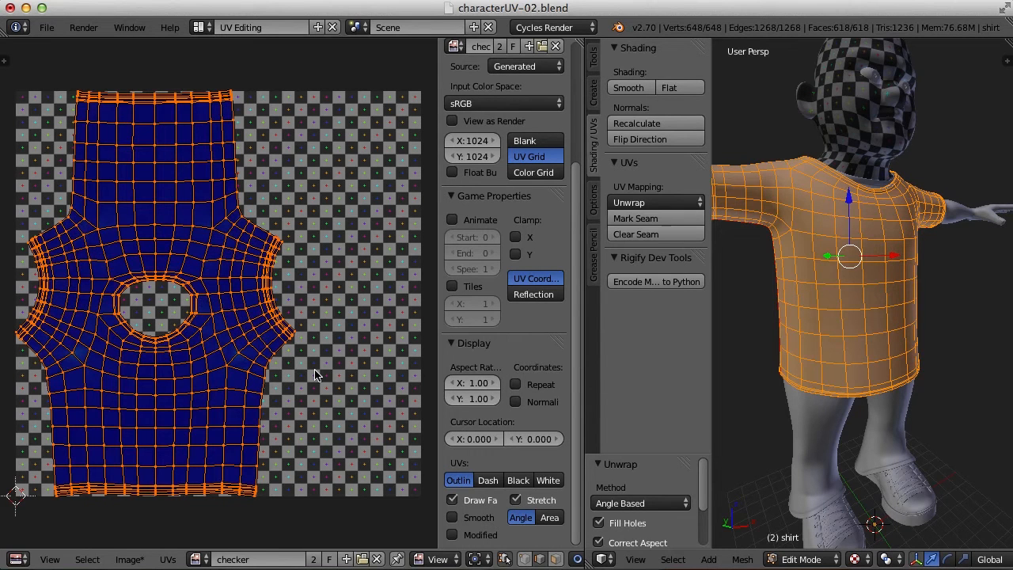
mouse_move(330, 356)
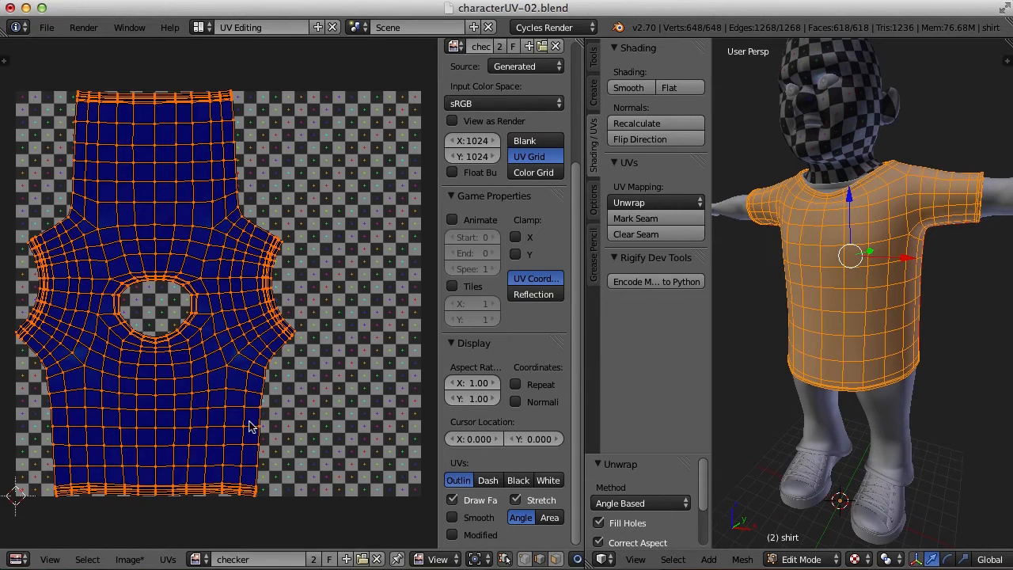
mouse_move(234, 275)
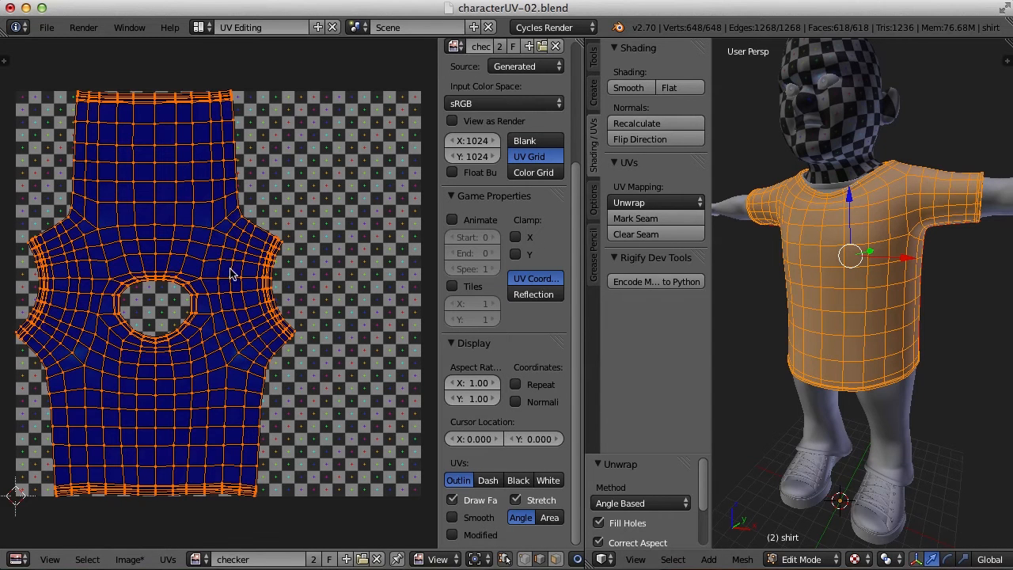
mouse_move(136, 435)
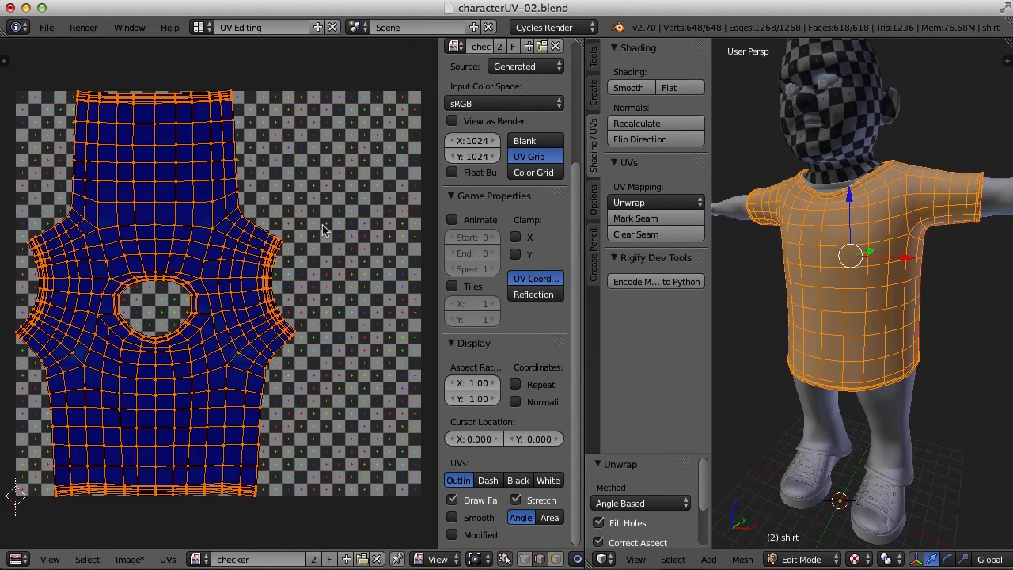
mouse_move(334, 338)
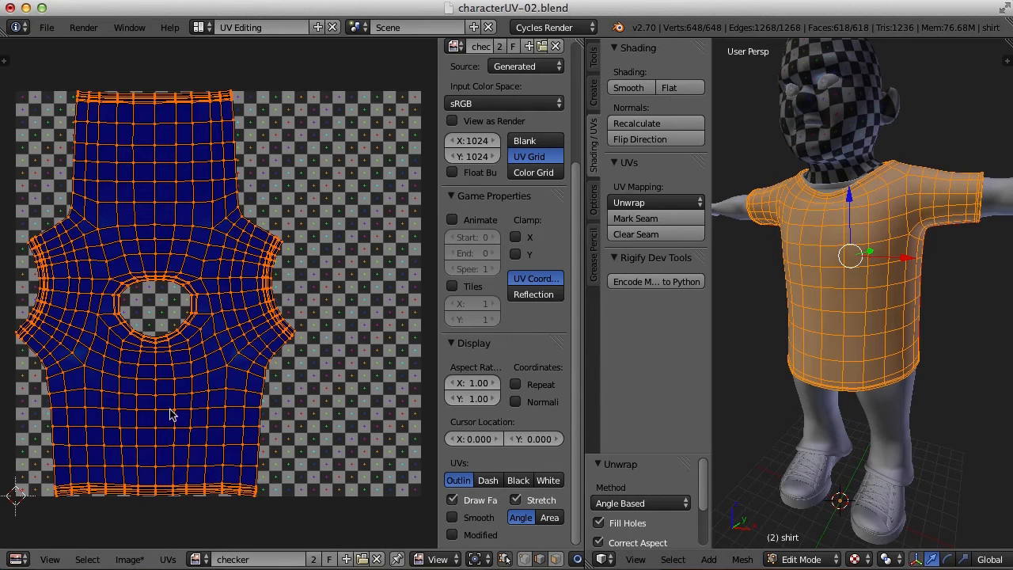
mouse_move(288, 364)
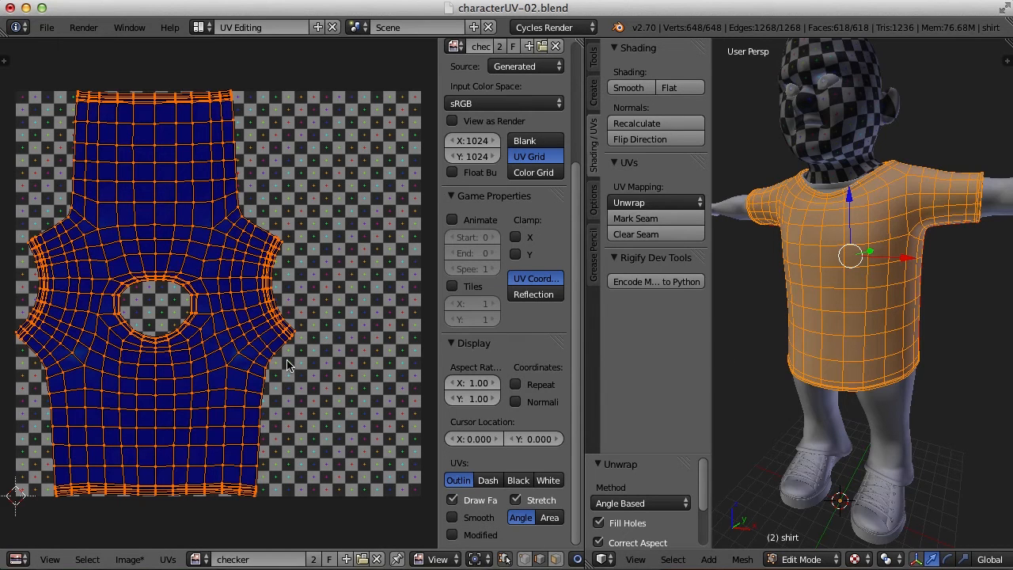
mouse_move(419, 530)
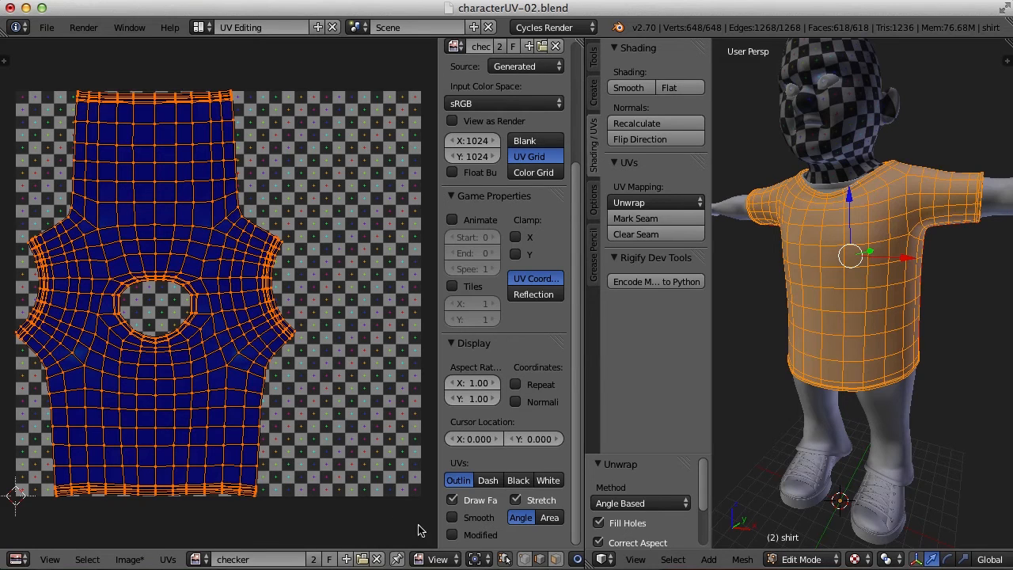
mouse_move(593, 440)
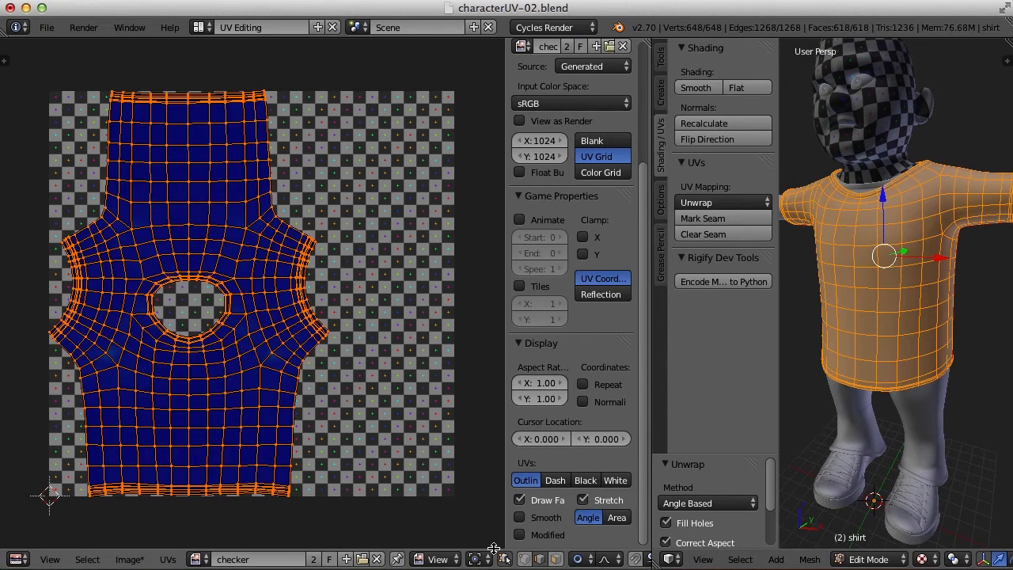
mouse_move(507, 558)
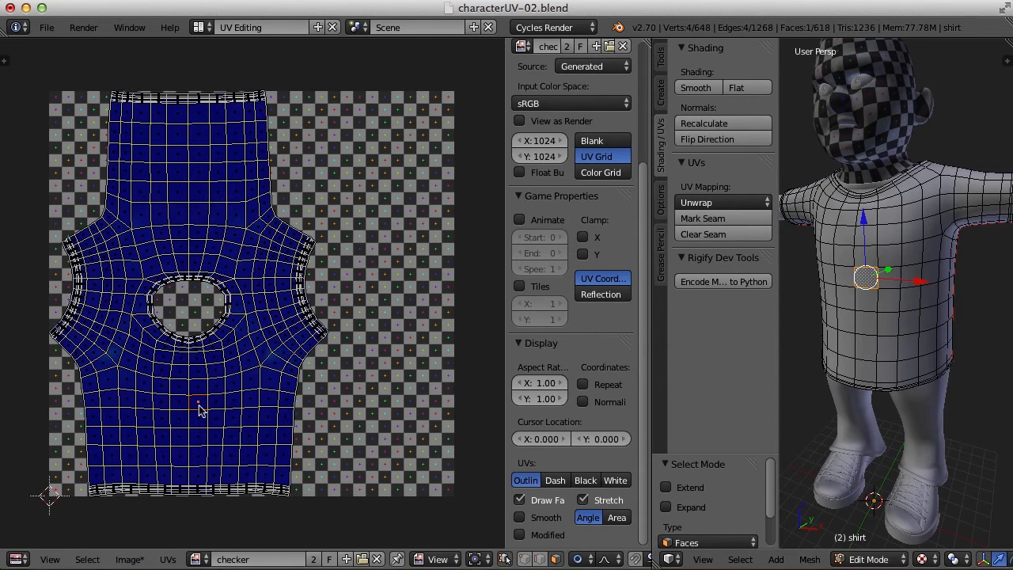
mouse_move(238, 393)
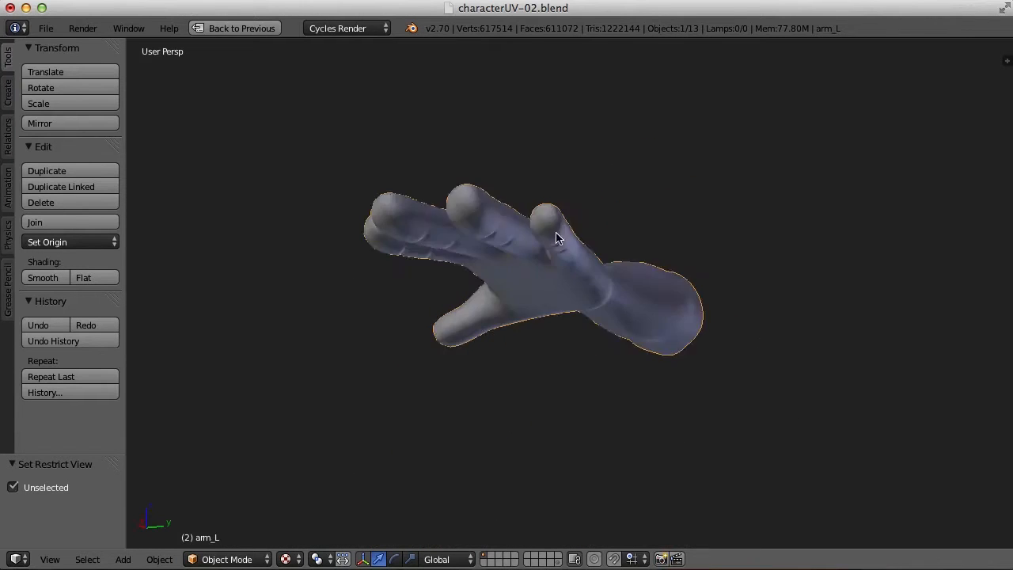
- Isolate arm_L in local view and orbit to see the underside for seam marking
click(224, 558)
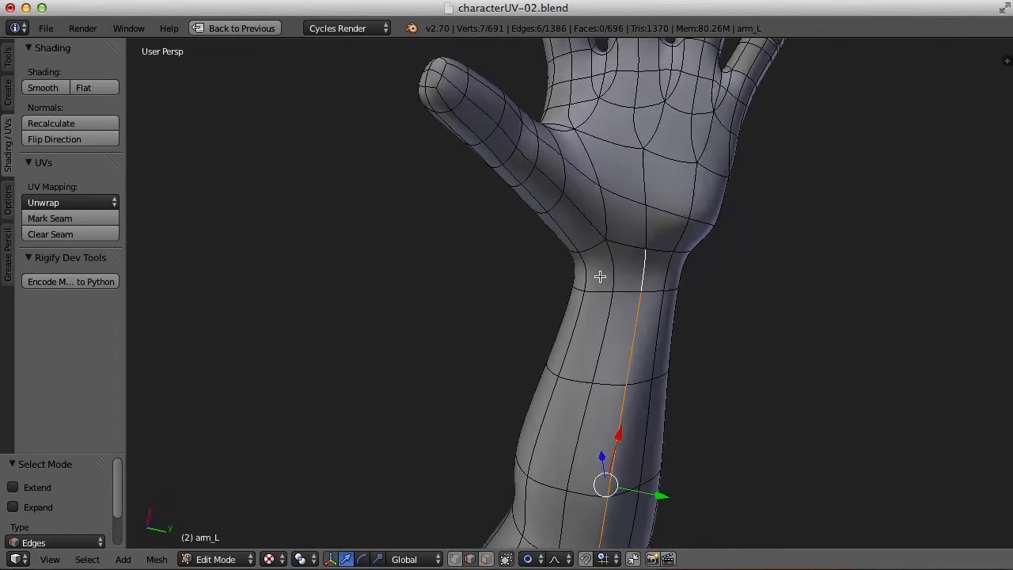
drag(602, 277, 620, 313)
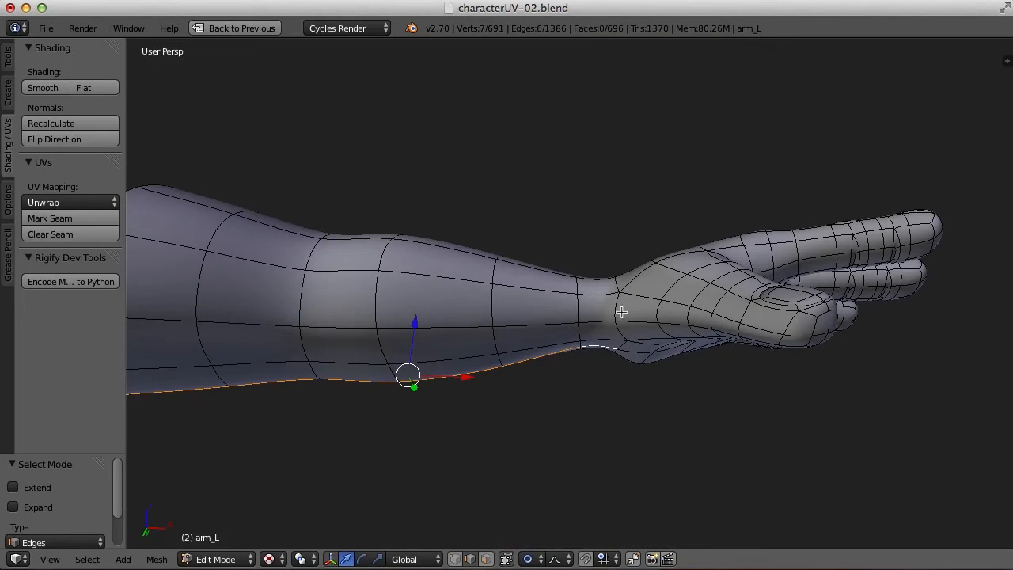
mouse_move(731, 345)
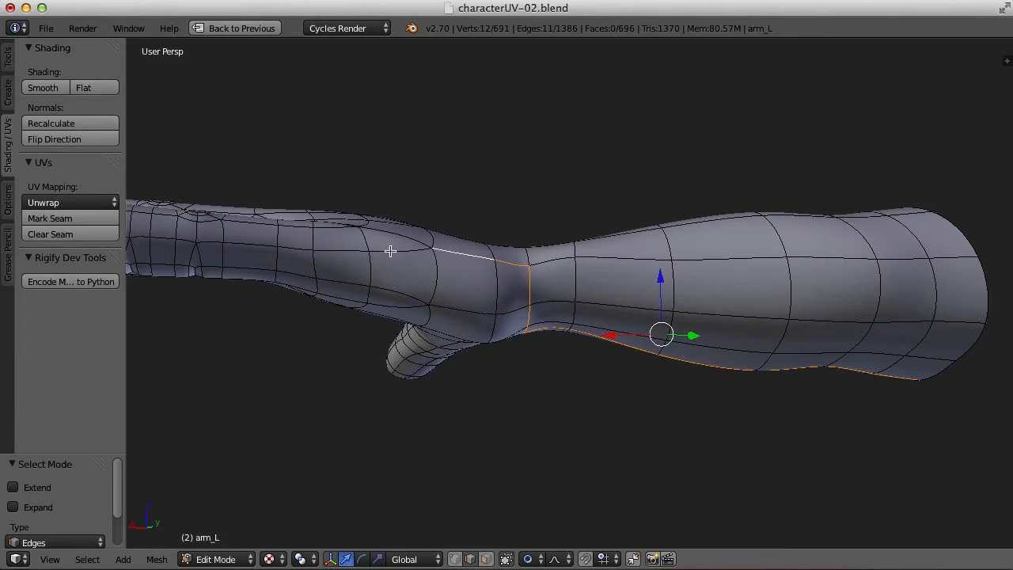
mouse_move(409, 269)
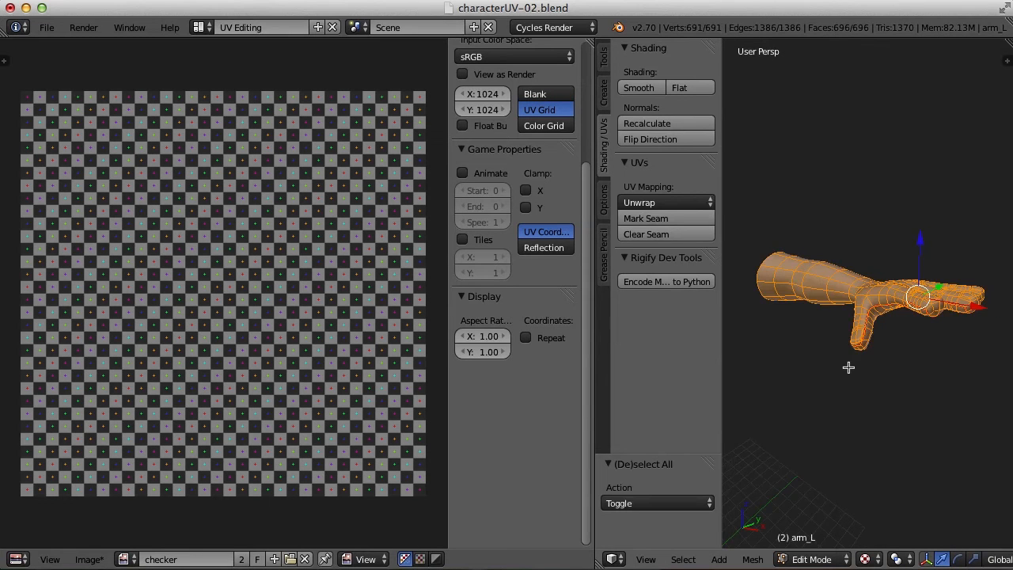
- Unwrap arm_L with Angle Based unwrap so hand and sleeve islands lie on the checker image
click(665, 203)
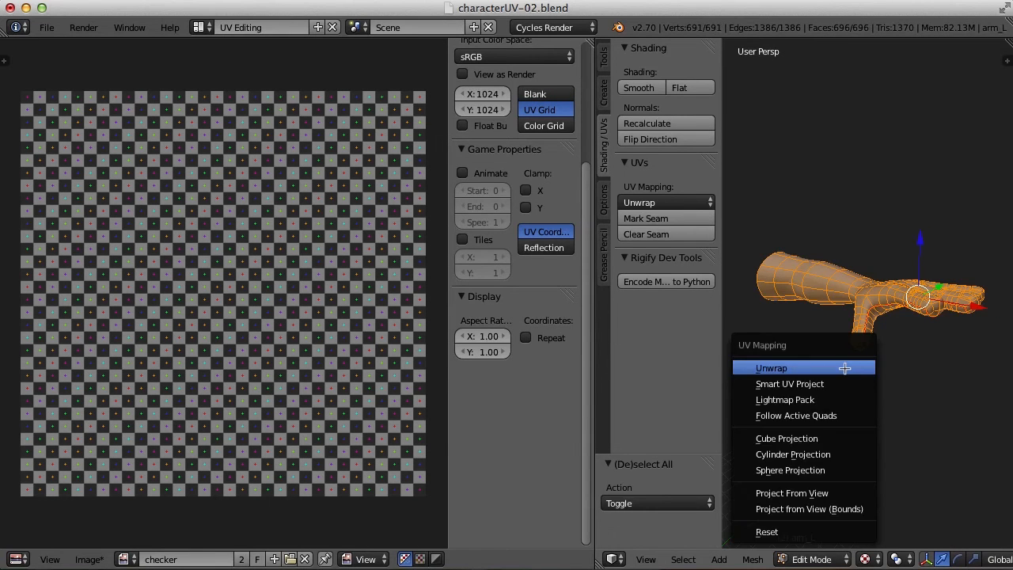
click(770, 367)
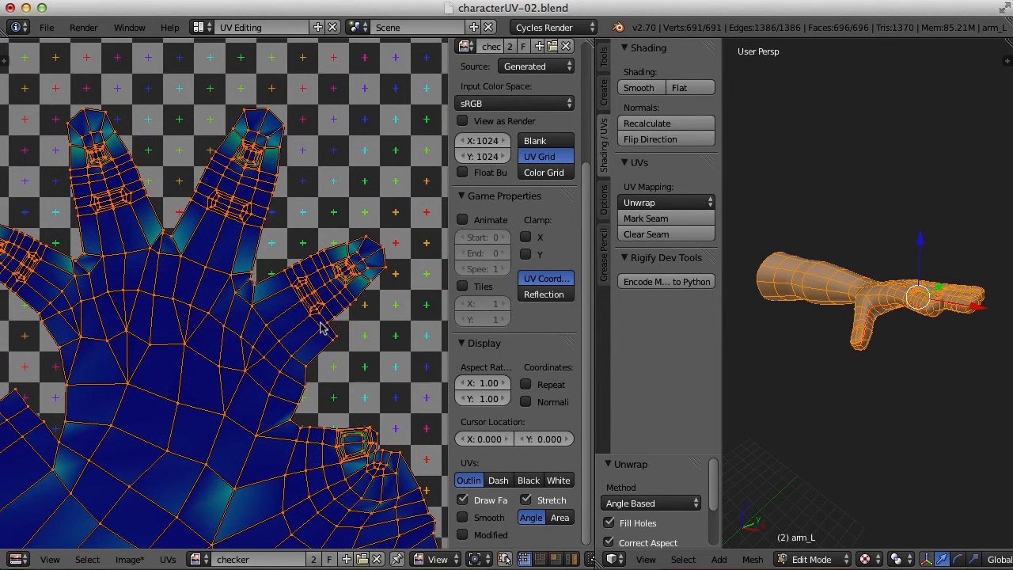
mouse_move(307, 291)
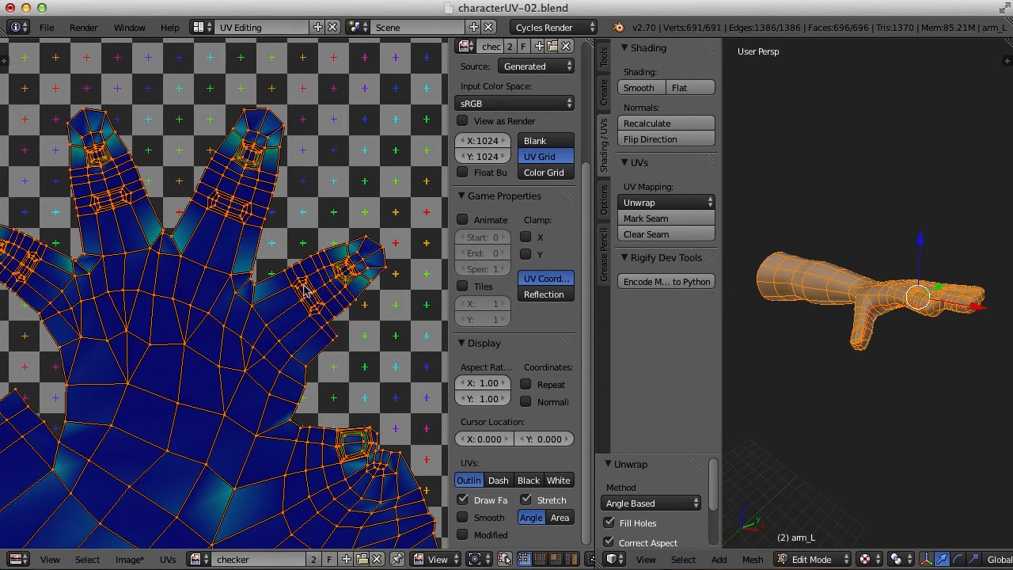
mouse_move(212, 279)
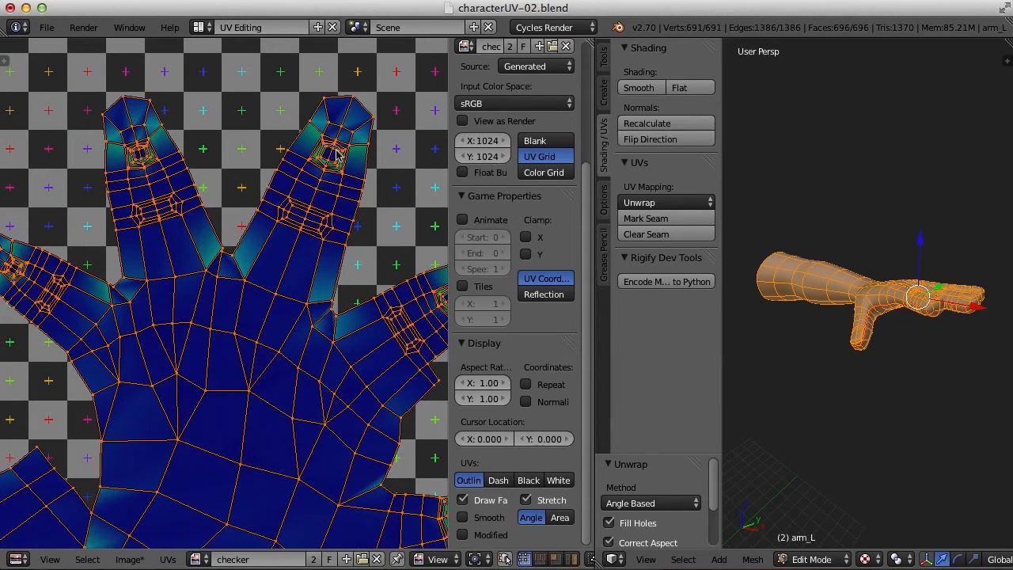
mouse_move(319, 158)
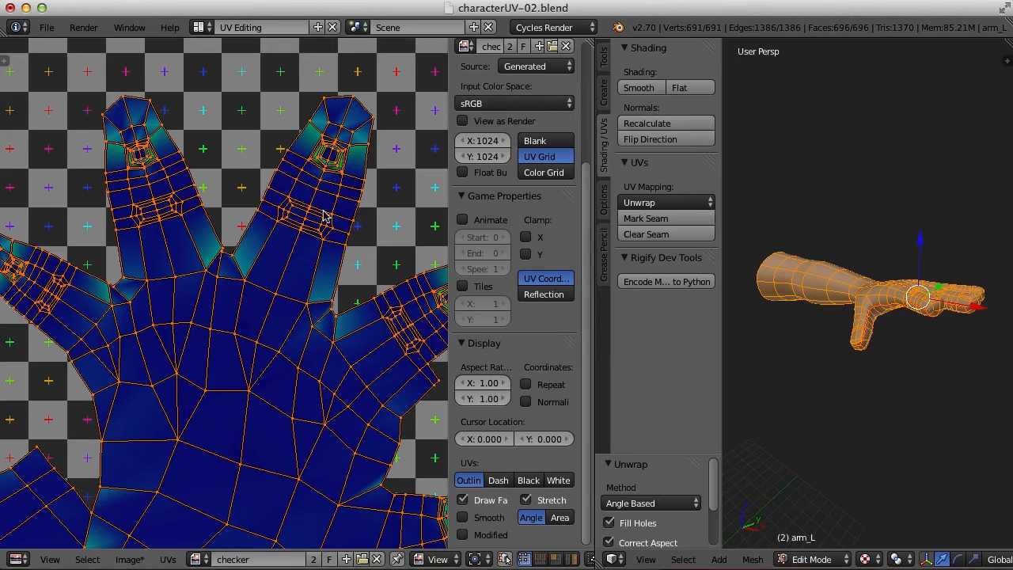
mouse_move(320, 252)
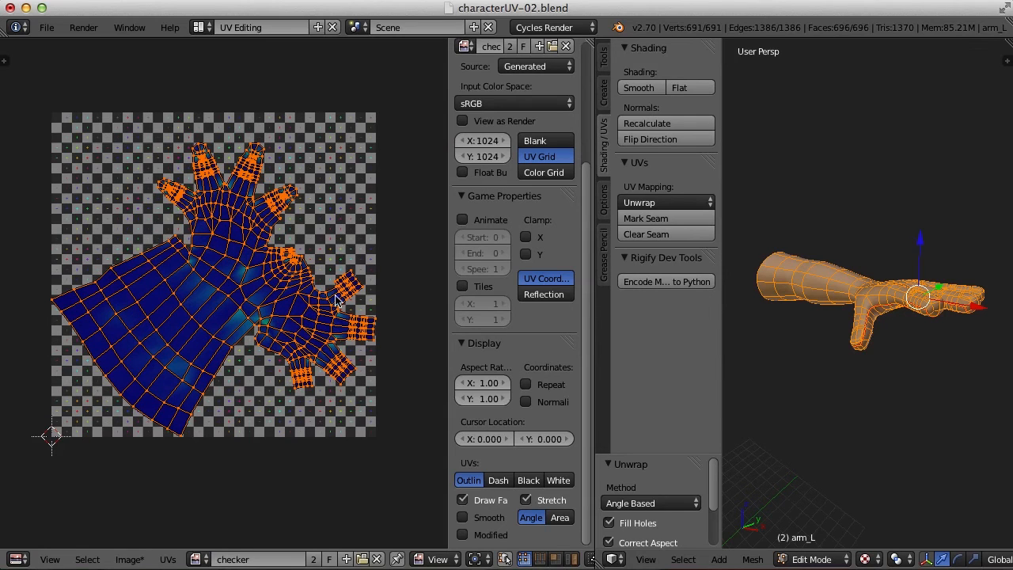
mouse_move(281, 304)
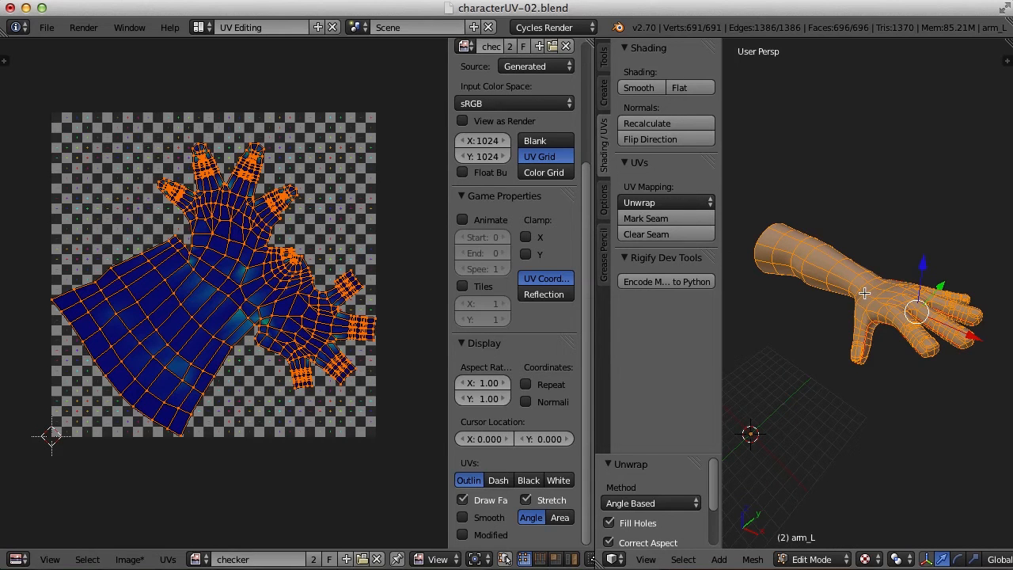
- In a Node Editor area, assign the checker material to the left arm
click(16, 558)
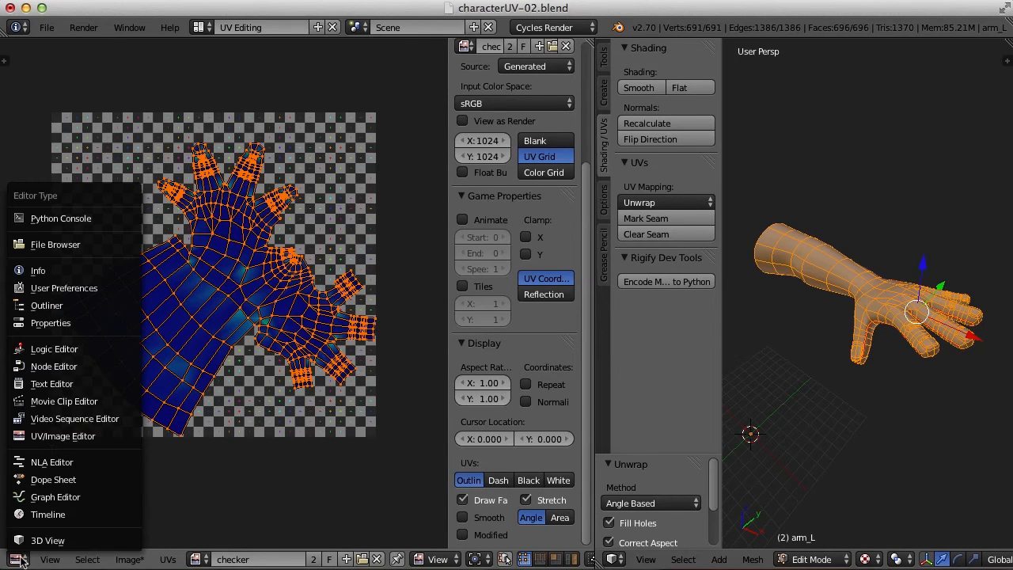
click(53, 365)
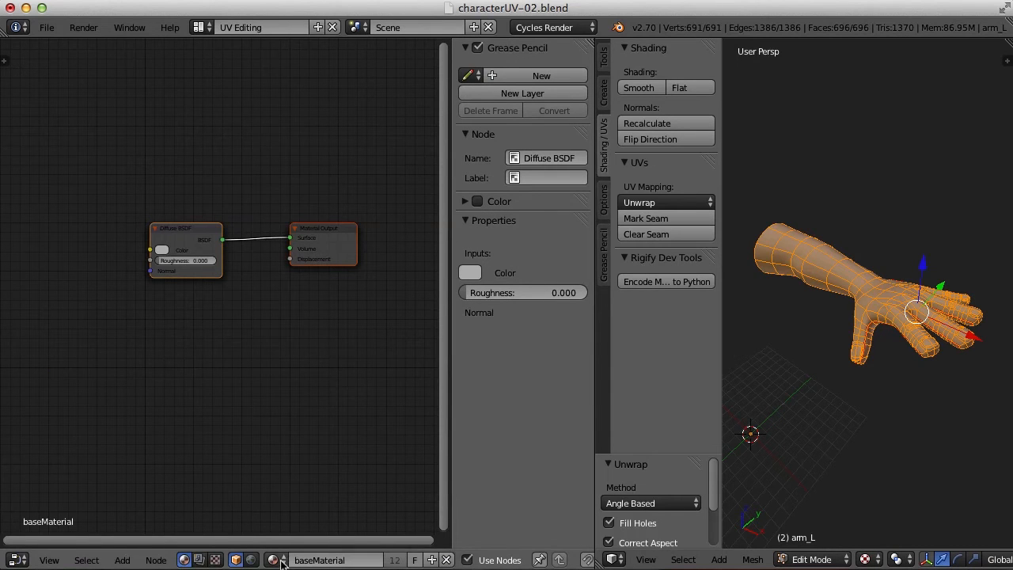
click(288, 560)
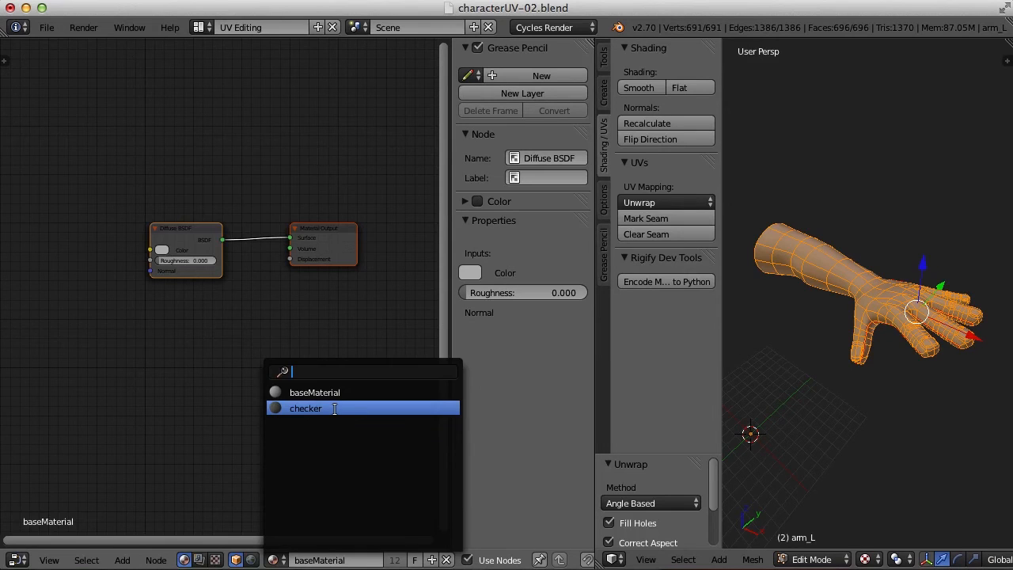
click(305, 408)
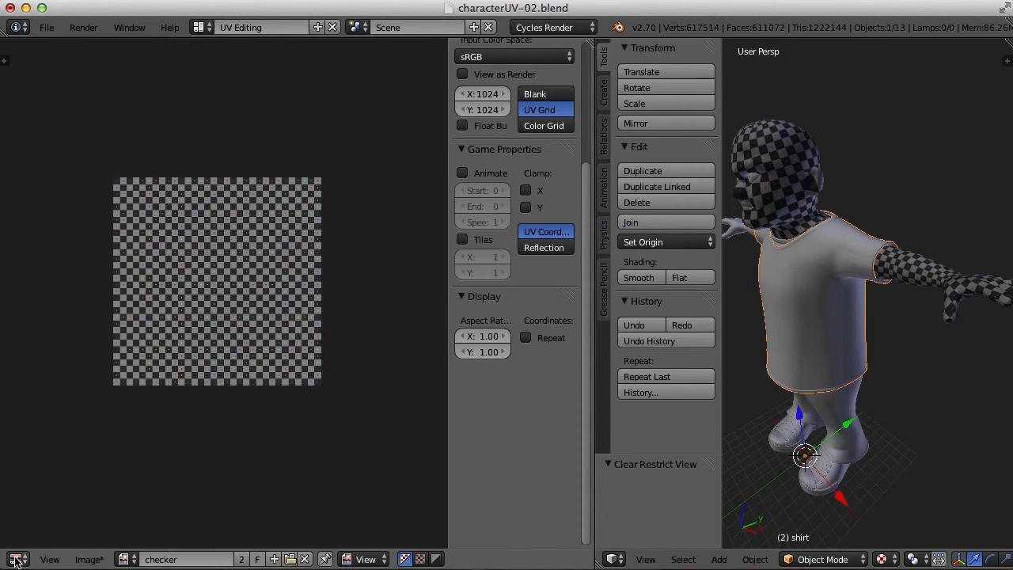
- Assign the checker material to the shirt the same way
click(16, 559)
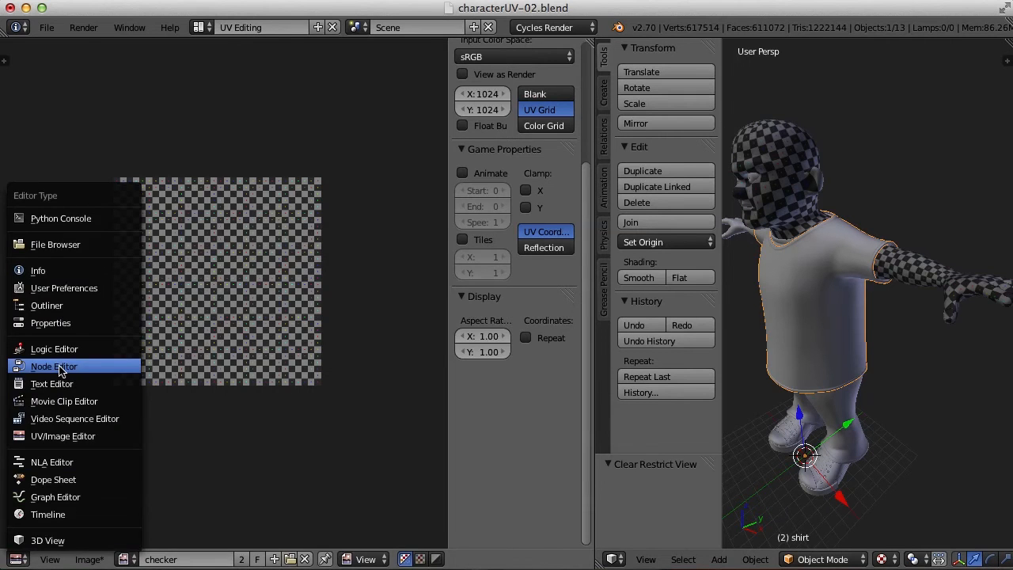
click(54, 366)
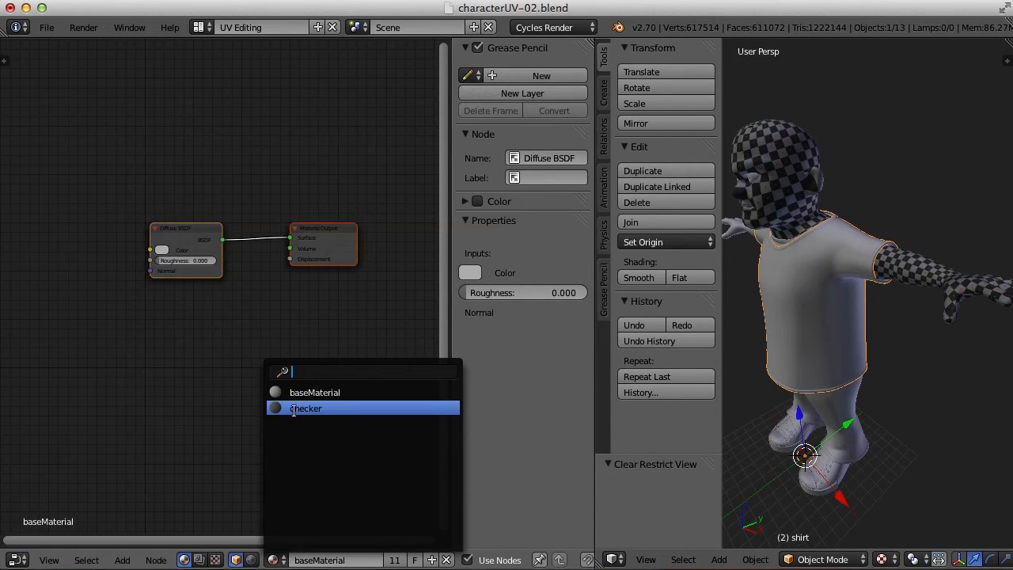
click(307, 409)
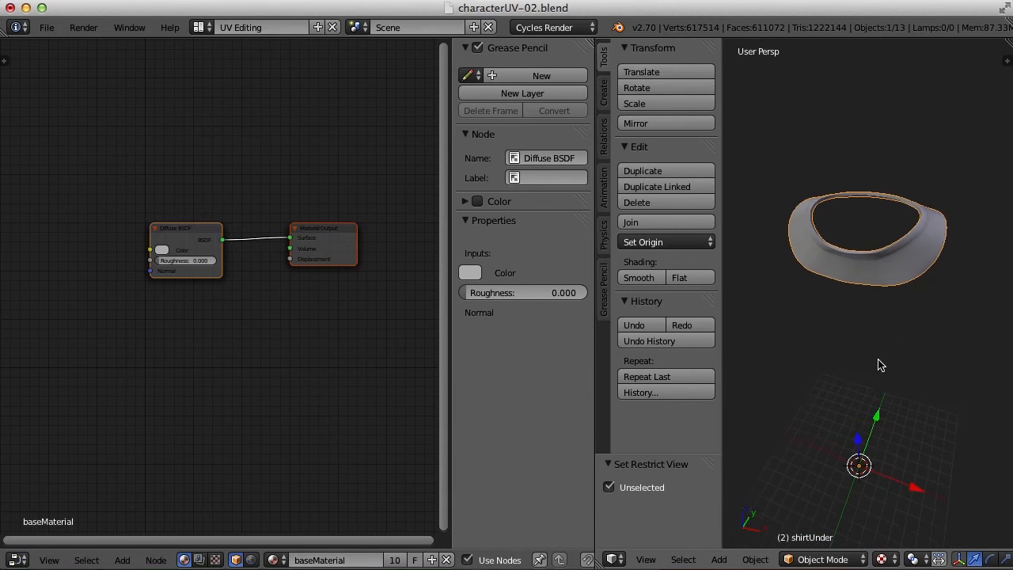
- Isolate the shirtUnder collar piece and unwrap it onto the checker image
click(16, 560)
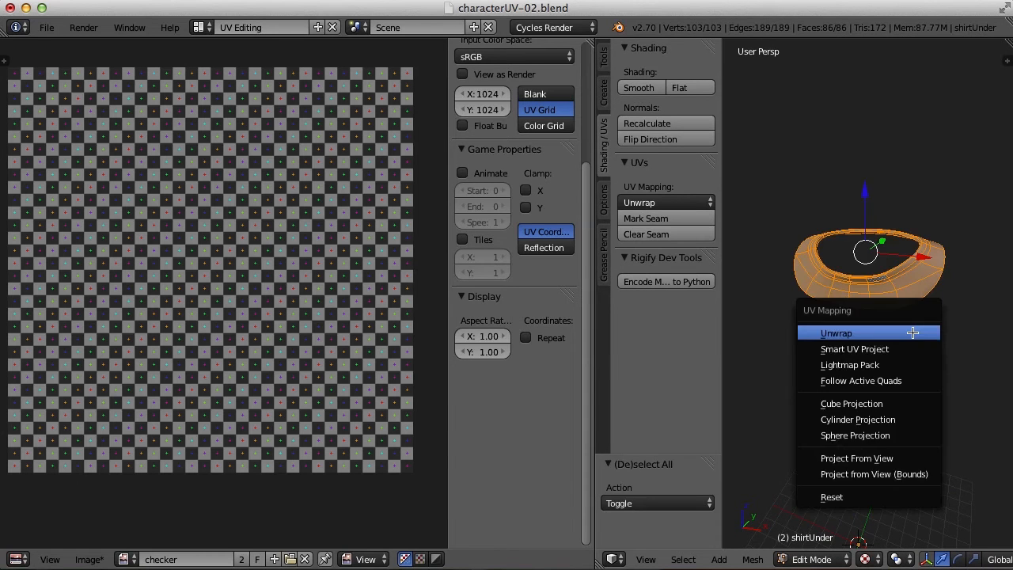
click(835, 333)
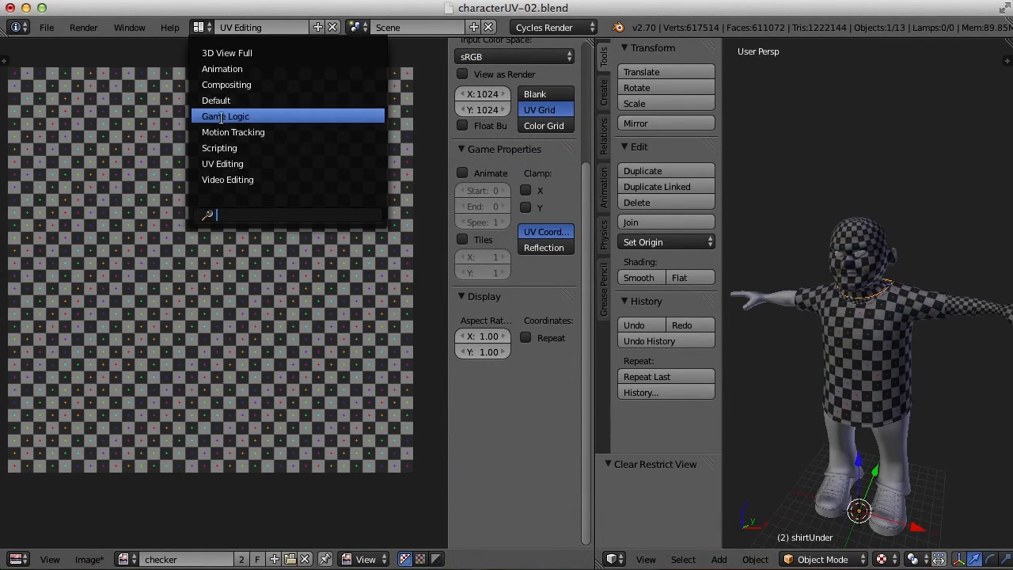
- In the Default layout, delete arm_R and add a Mirror modifier to arm_L
click(215, 100)
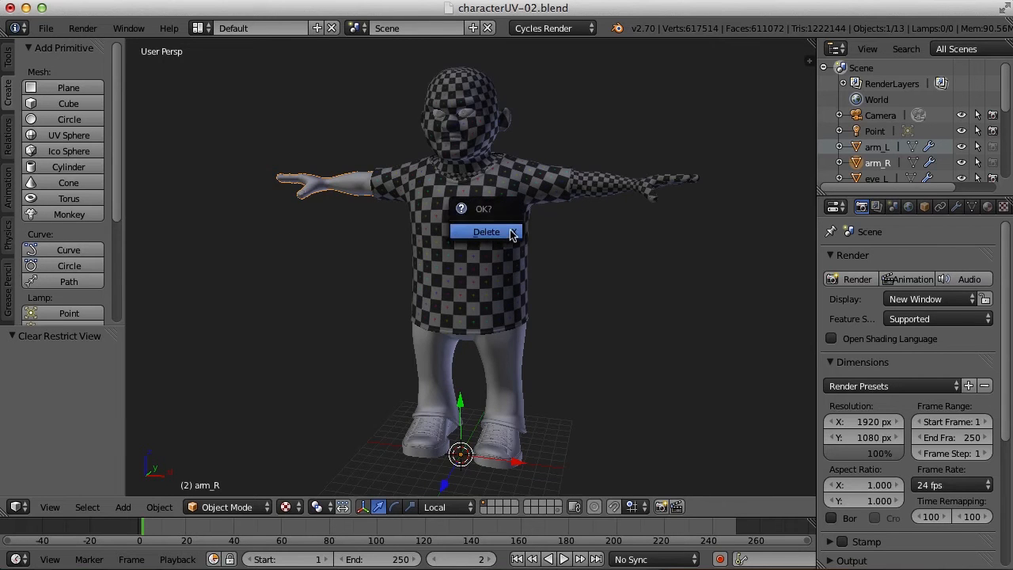
click(485, 231)
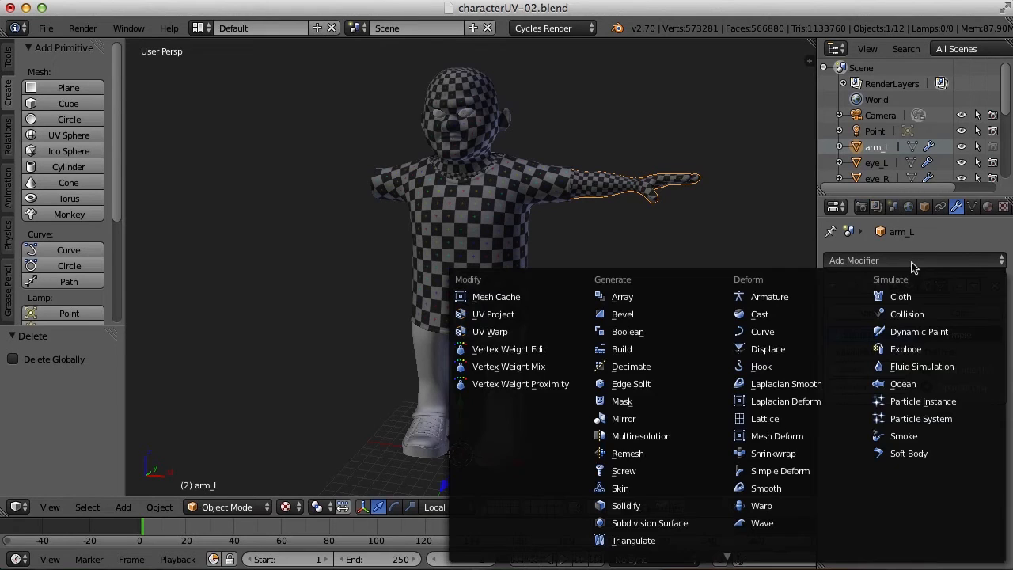
mouse_move(633, 418)
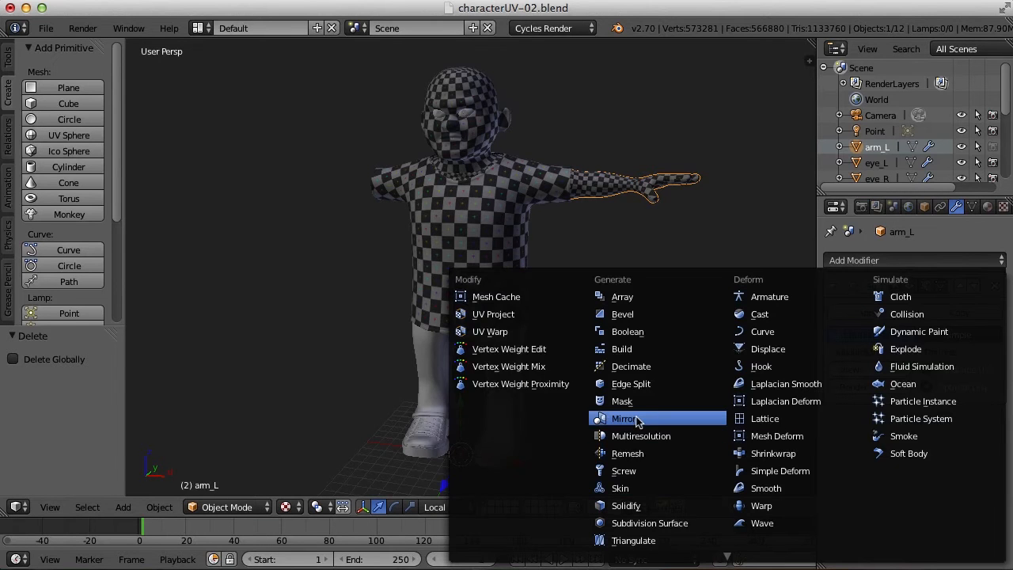
click(623, 418)
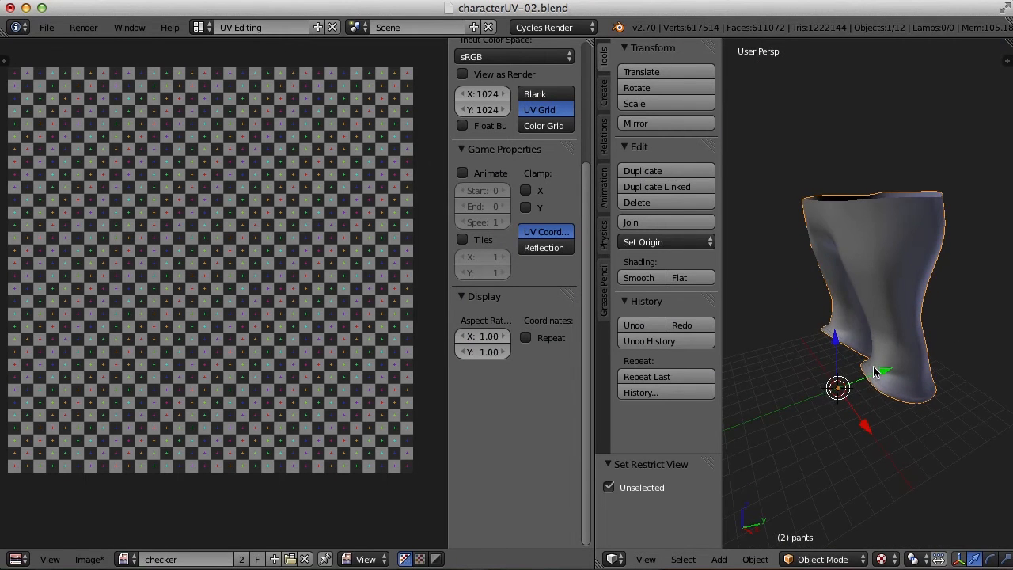
- Mark seams on the pants, select all faces and unwrap them into one UV island
key(Tab)
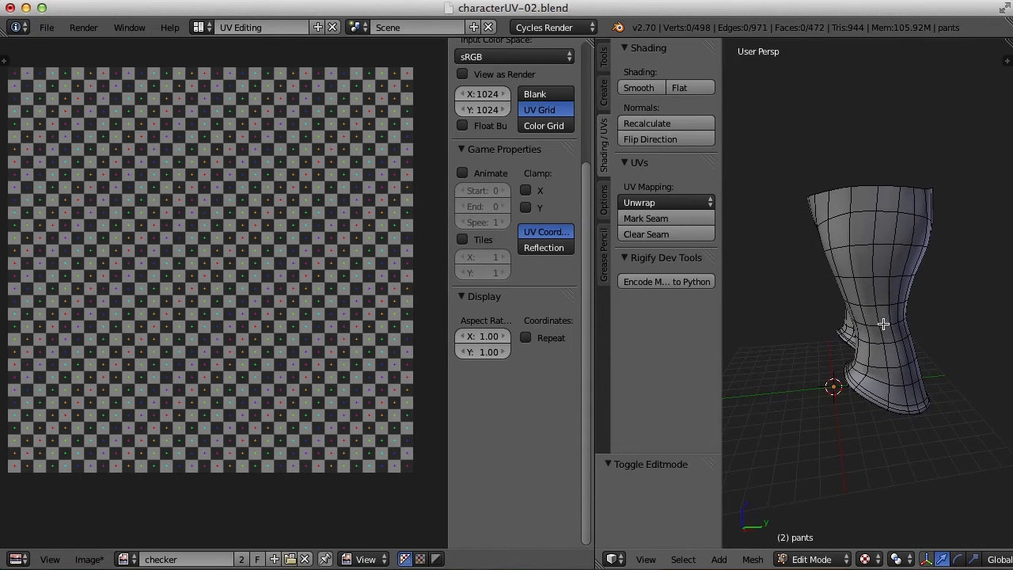
click(883, 323)
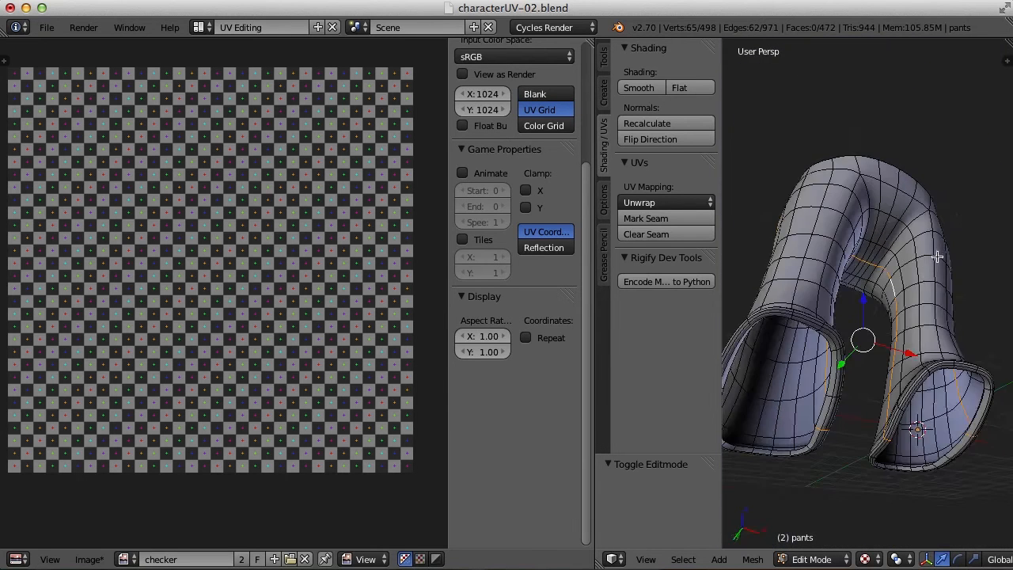
drag(937, 256, 956, 339)
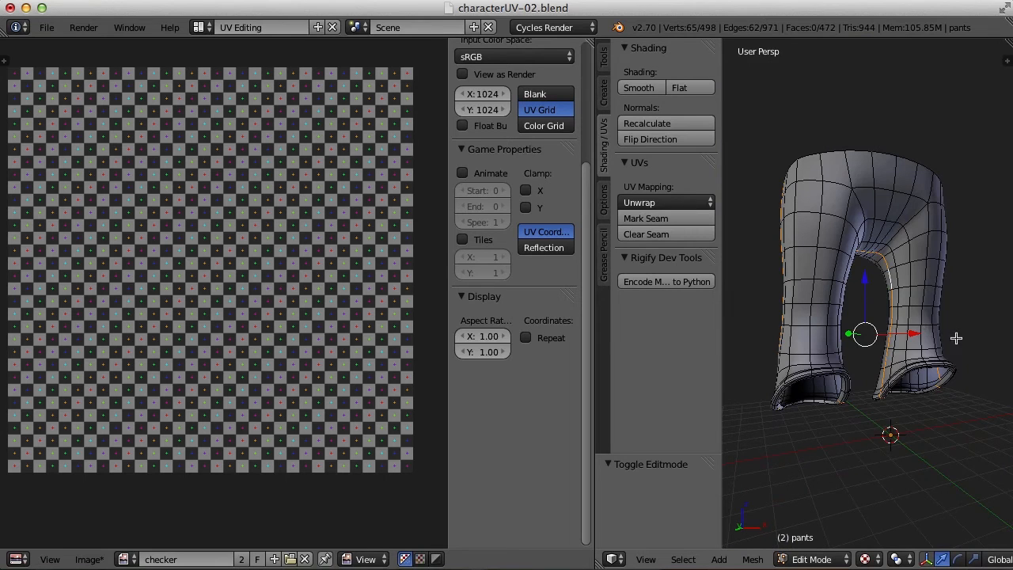
key(a)
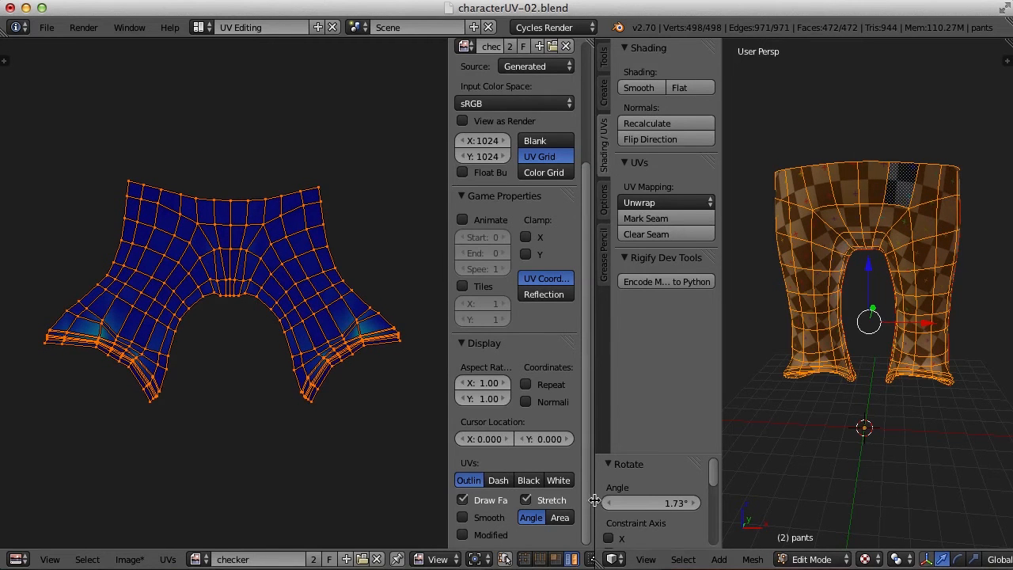
- Rotate the pants' leg UV islands apart and pin the leg-end vertices
click(639, 559)
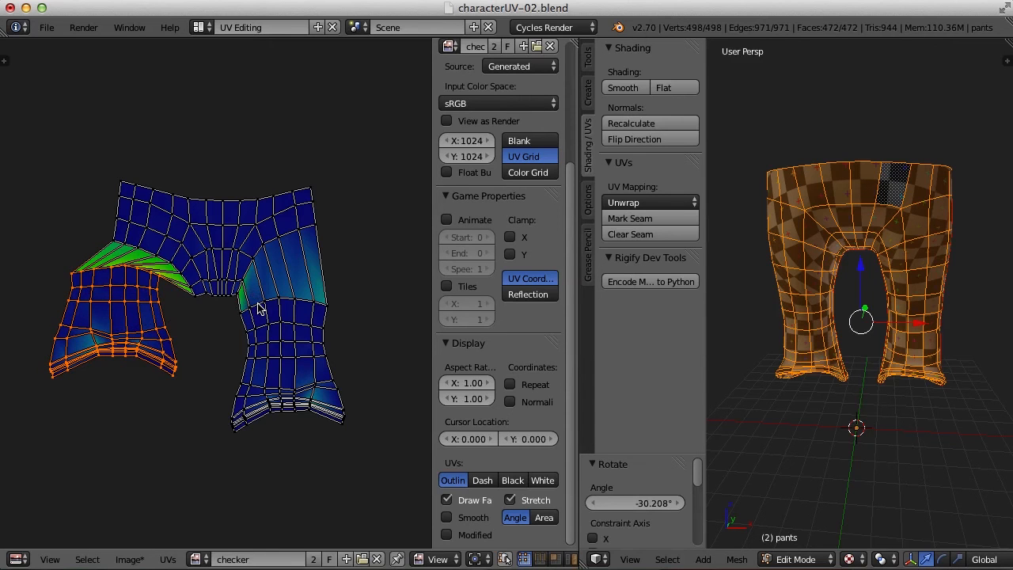
drag(261, 309, 284, 361)
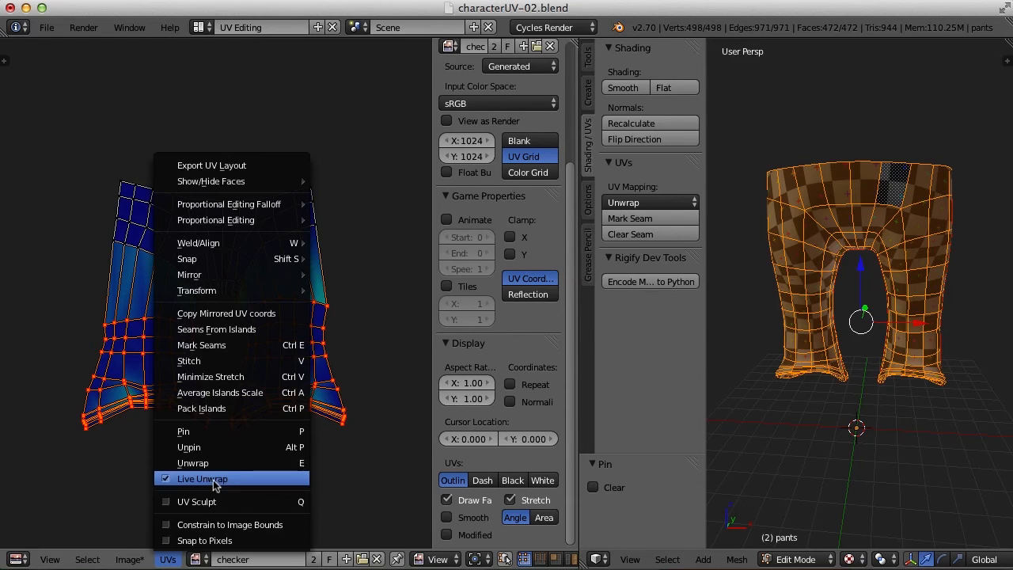
- Enable Live Unwrap so the pants UVs reflow as pinned leg ends are narrowed
click(203, 478)
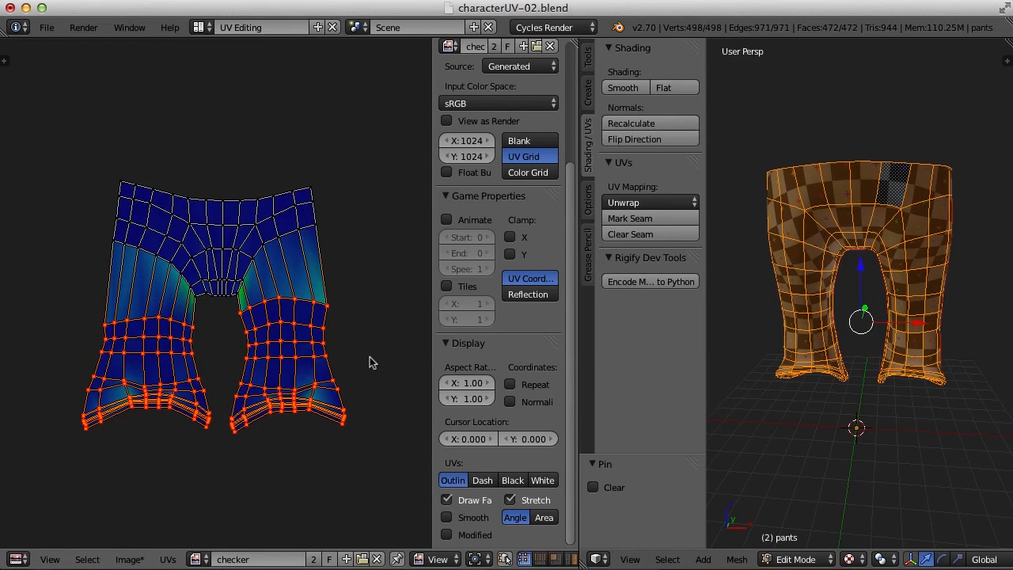
mouse_move(383, 360)
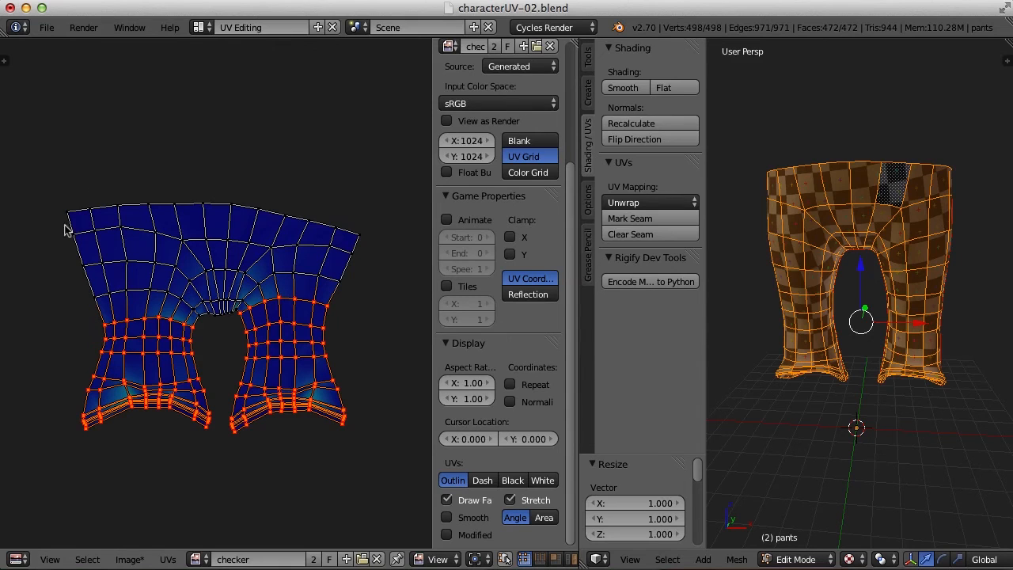
mouse_move(365, 354)
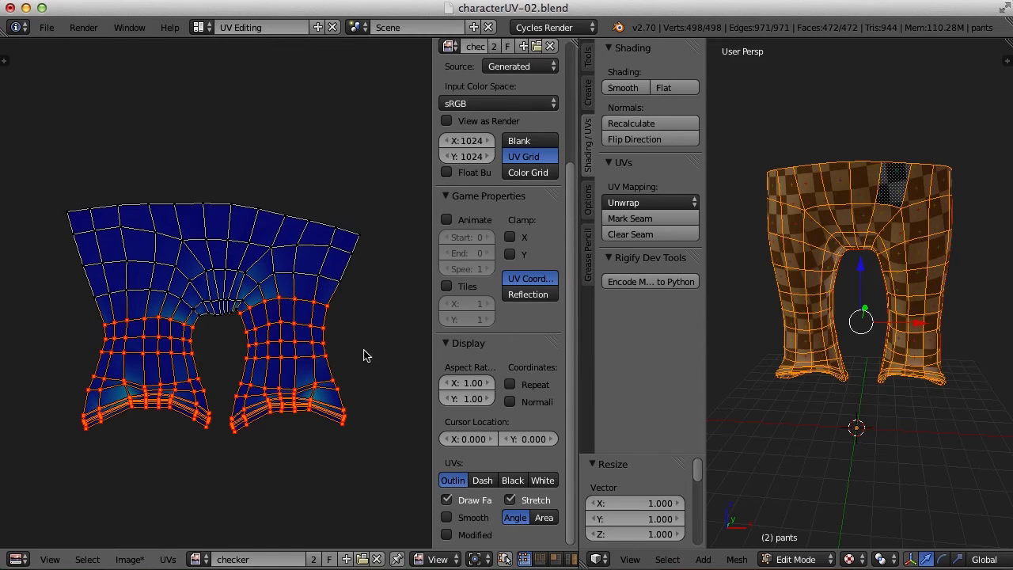
mouse_move(880, 207)
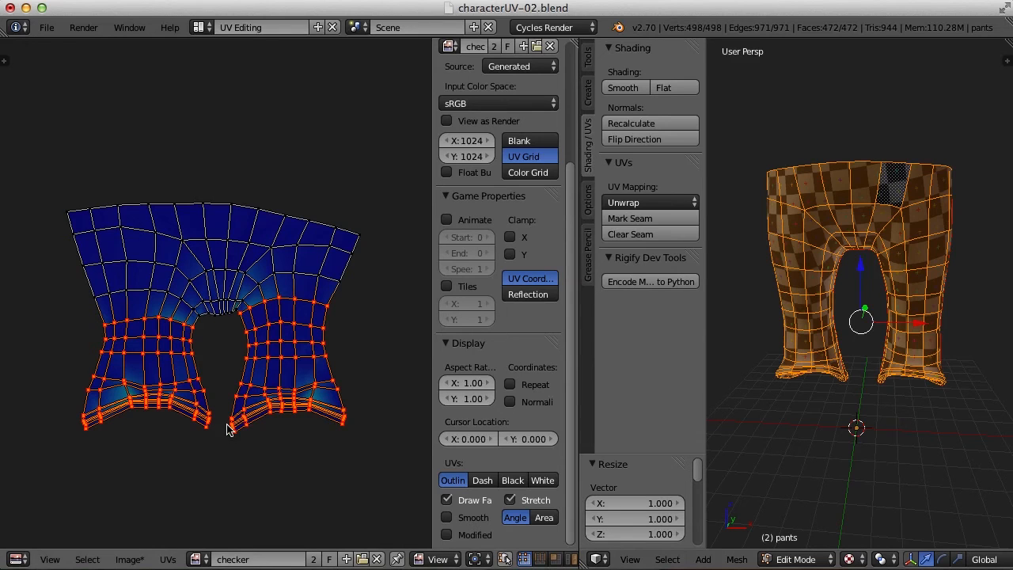
mouse_move(302, 473)
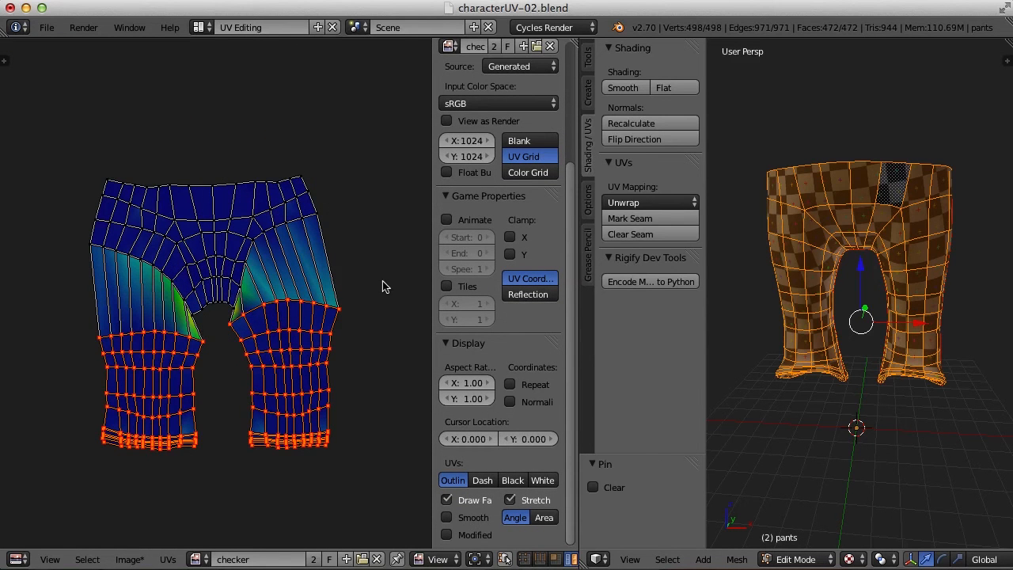
mouse_move(394, 343)
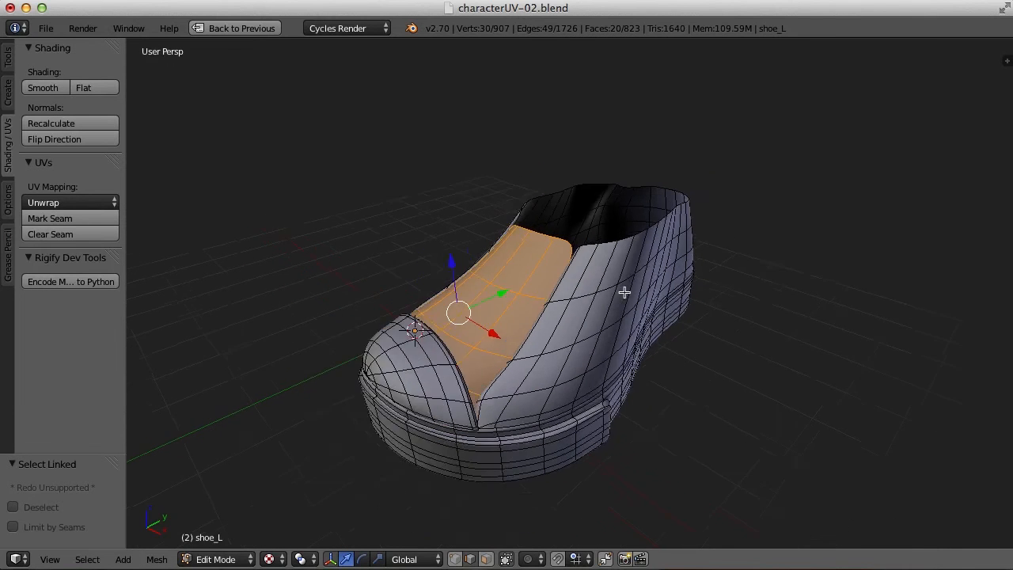
- Unwrap the shoe's selected top front faces from the UV Mapping menu
click(240, 29)
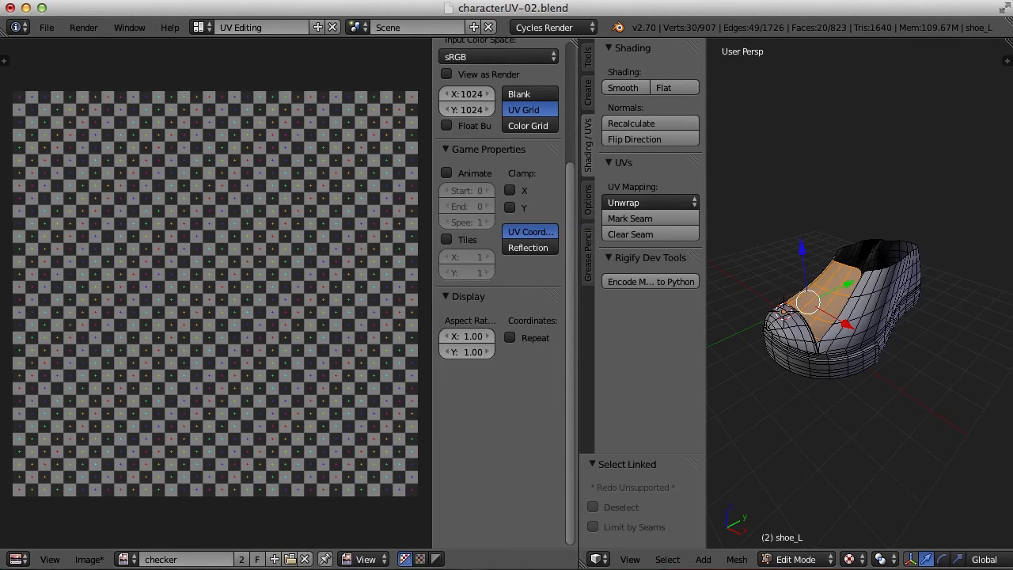
click(649, 203)
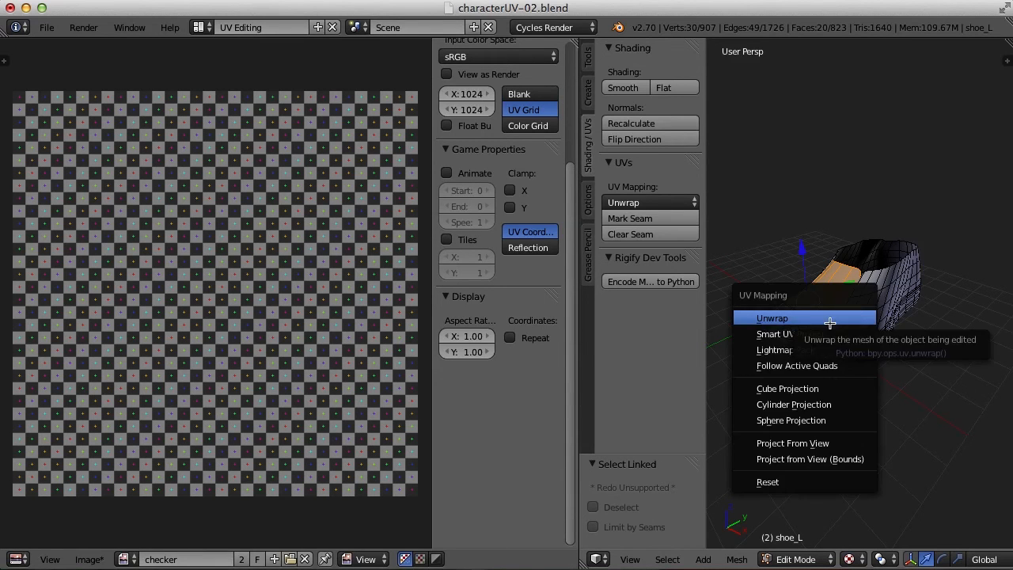
click(772, 316)
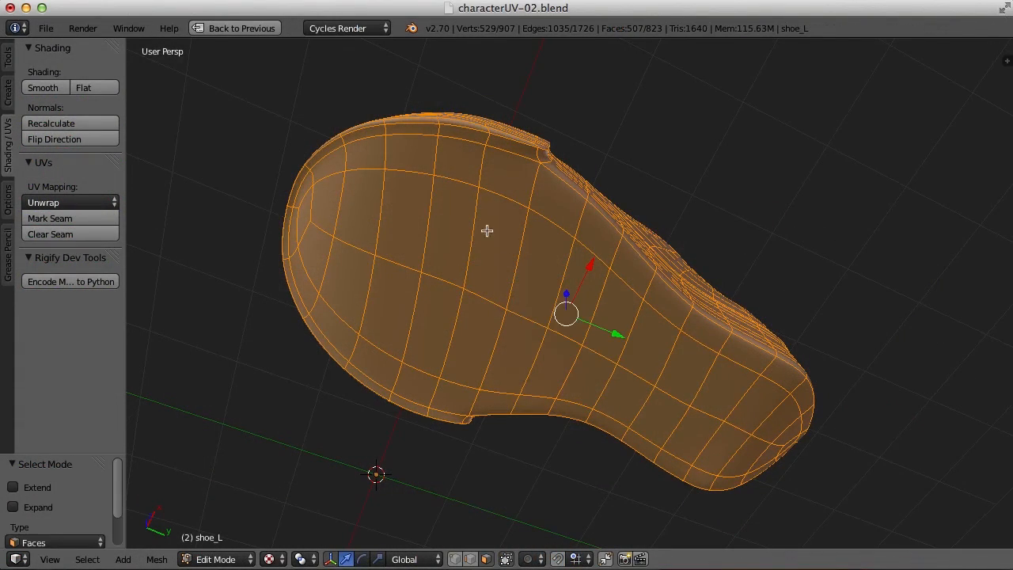
- Select the sole face and linked side band, then unwrap the band as its own island
click(577, 293)
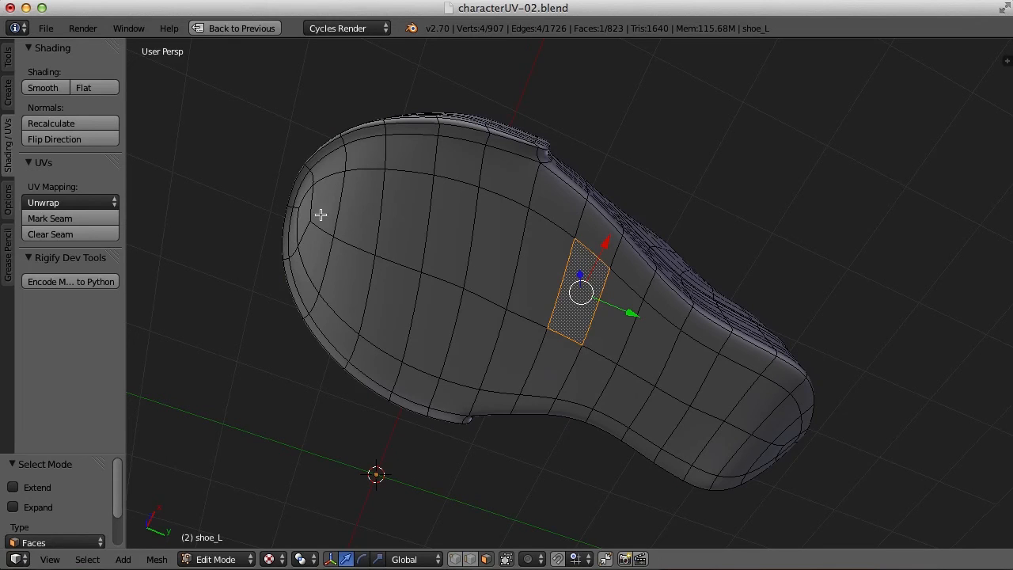
mouse_move(548, 280)
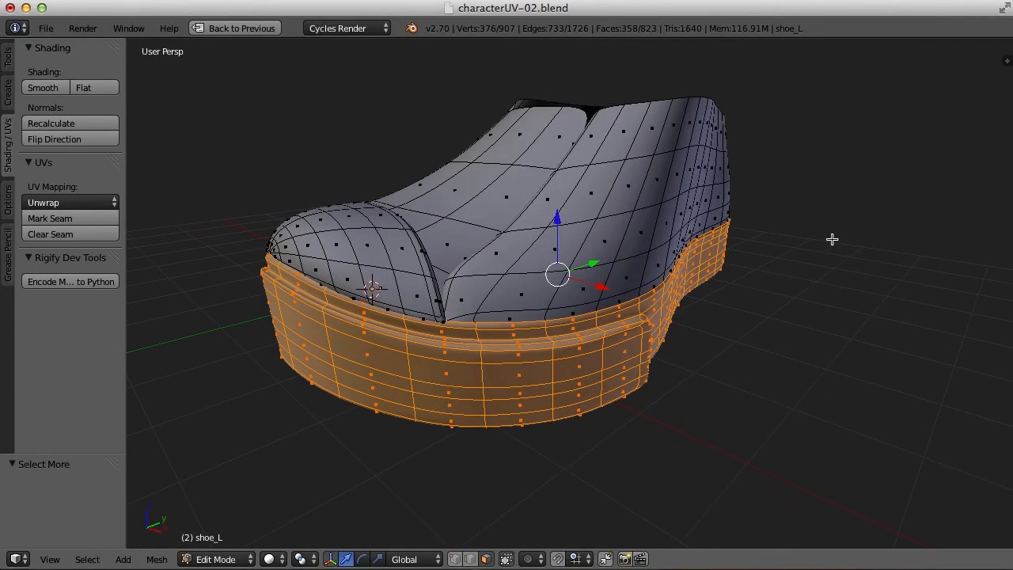
click(241, 29)
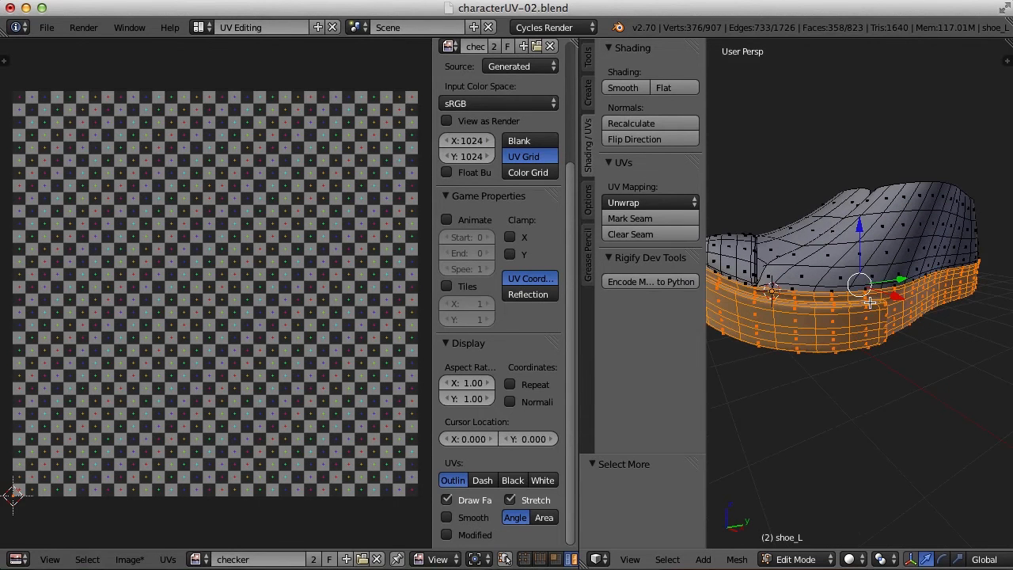
click(648, 203)
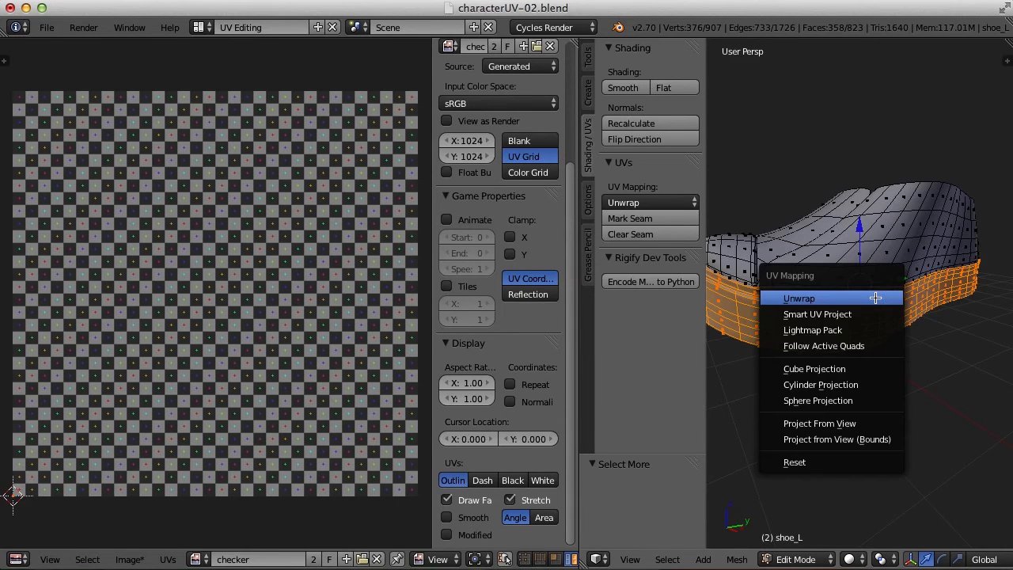
click(798, 297)
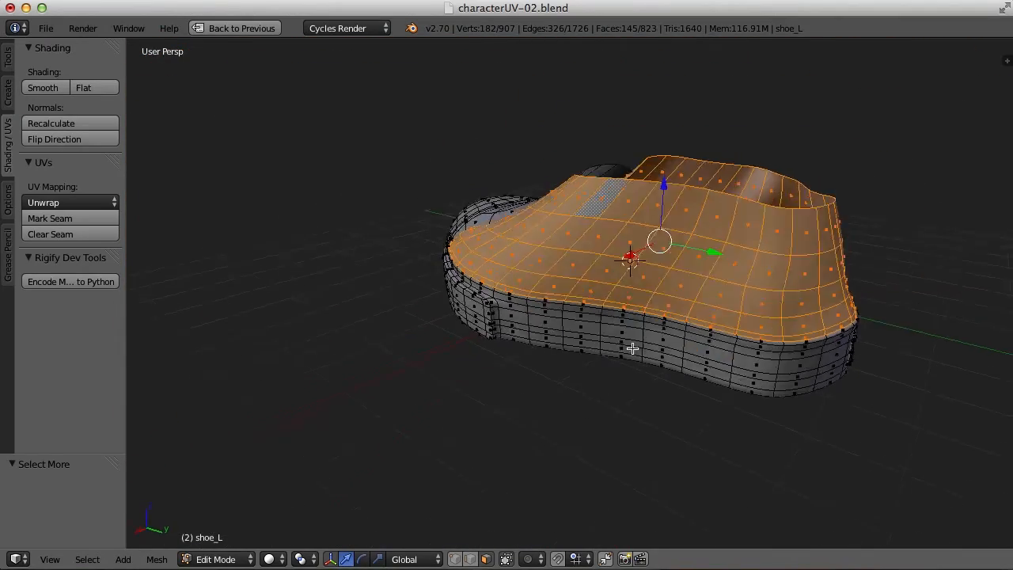
- Unwrap the shoe's upper faces as a separate island
click(241, 27)
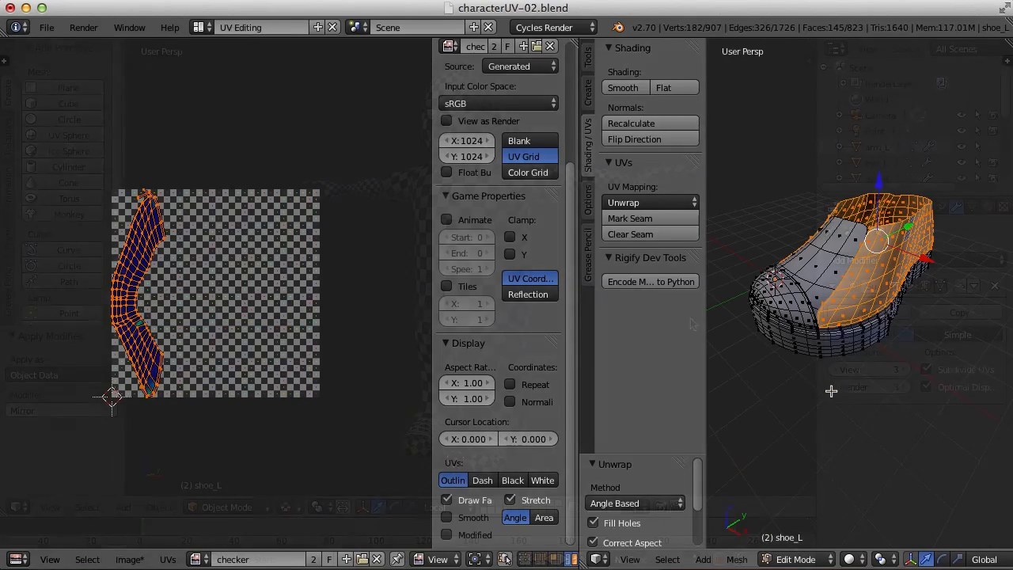
click(261, 29)
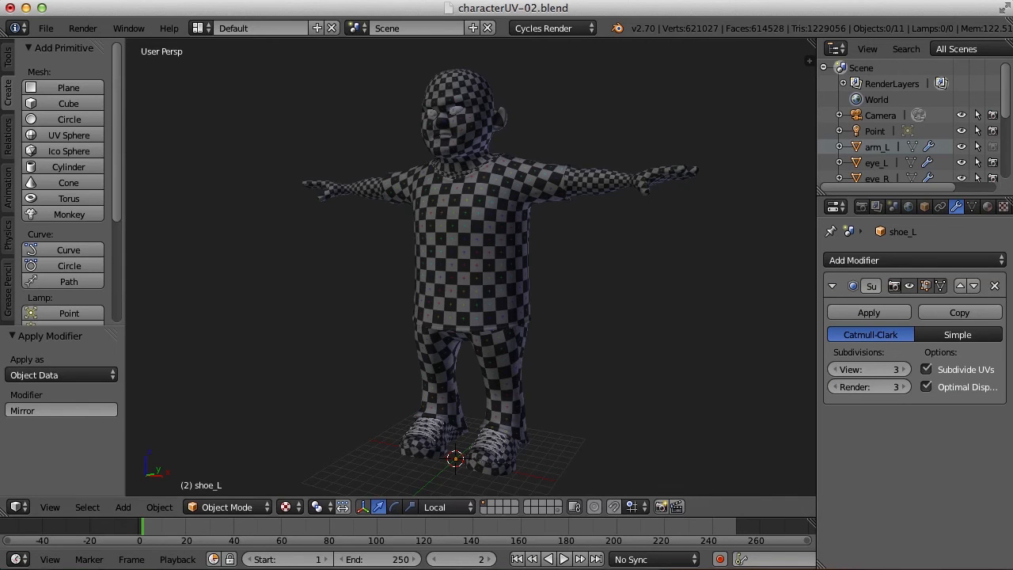
- Switch to the UV Editing layout and leave edit mode on the shirt before joining
click(200, 29)
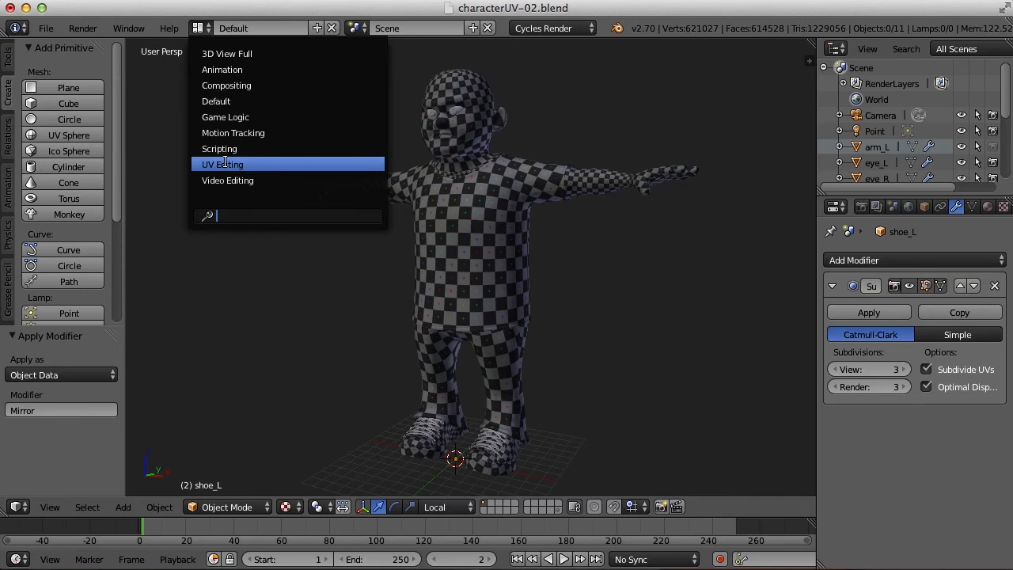
click(221, 163)
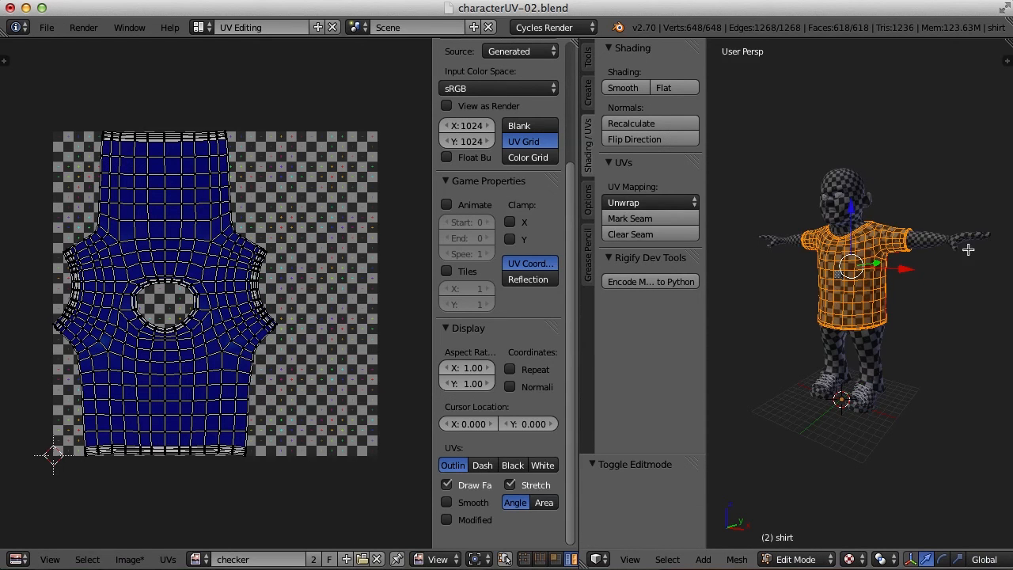
click(794, 560)
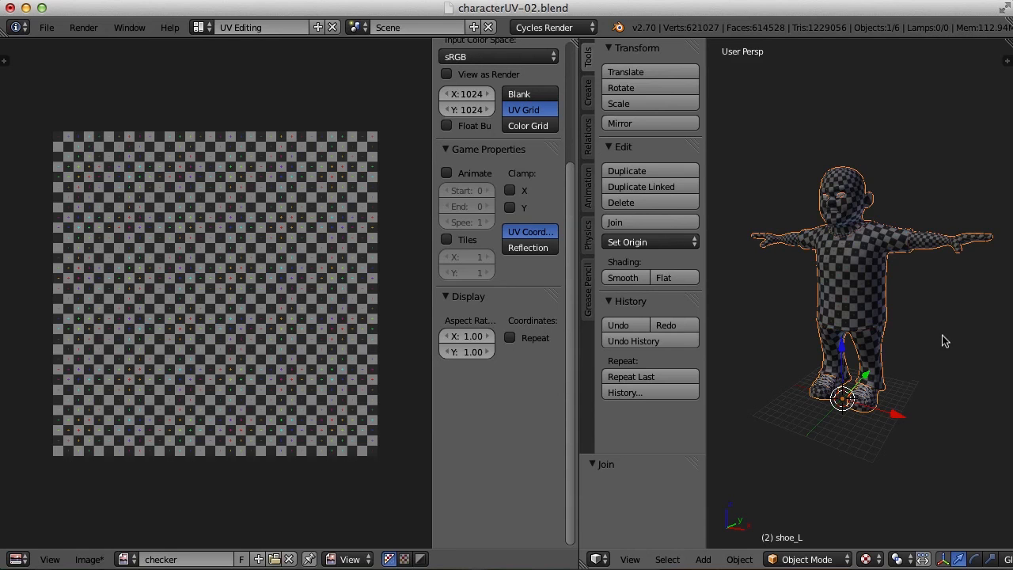
mouse_move(936, 339)
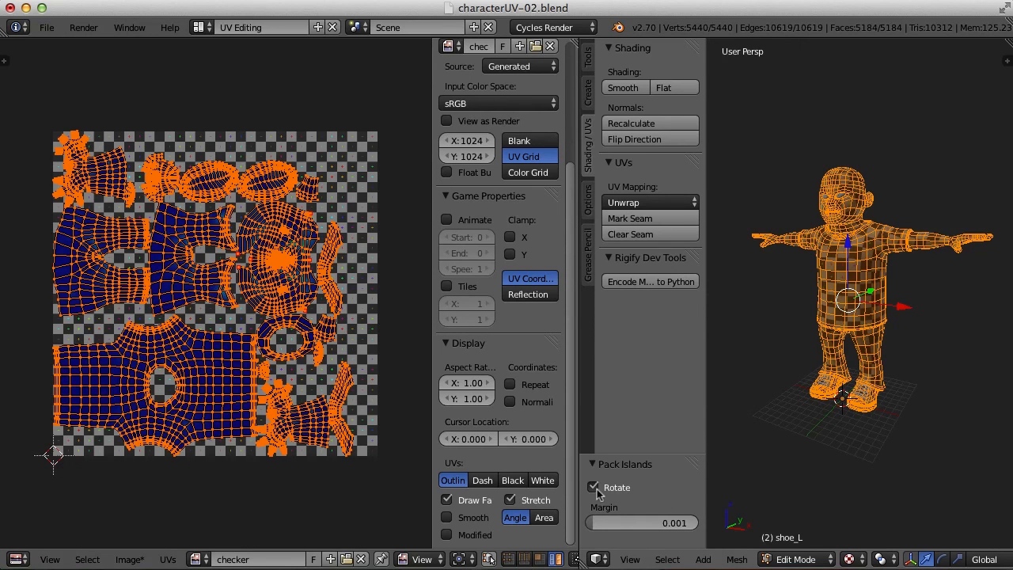
mouse_move(595, 488)
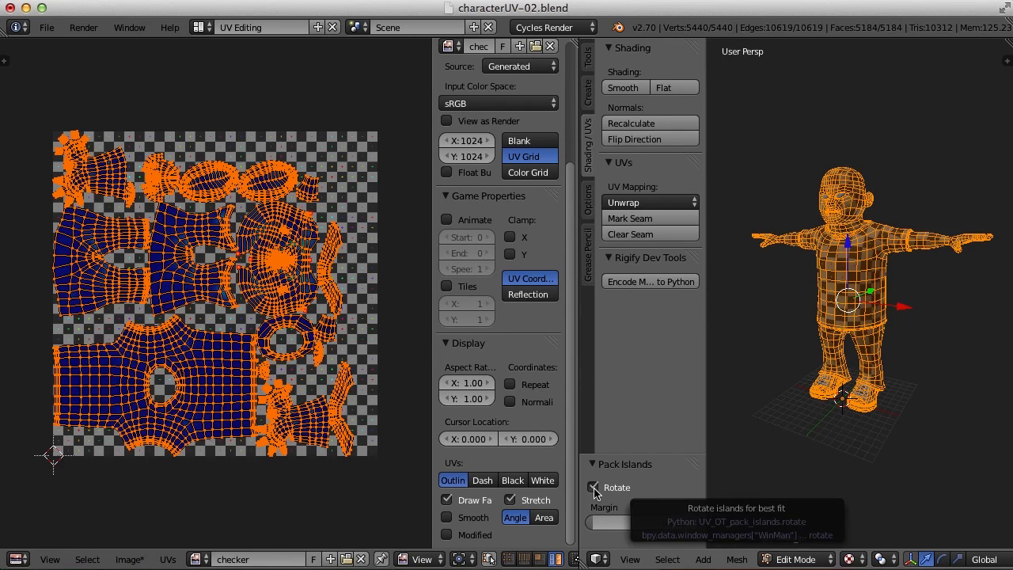
- Untick Rotate in the Pack Islands panel so islands keep their orientation
click(595, 487)
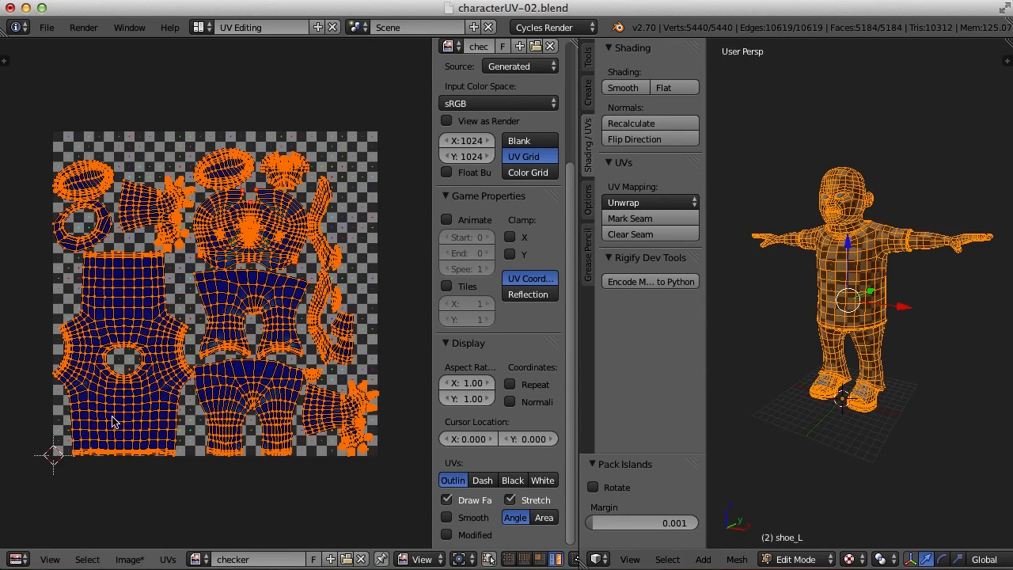
mouse_move(327, 300)
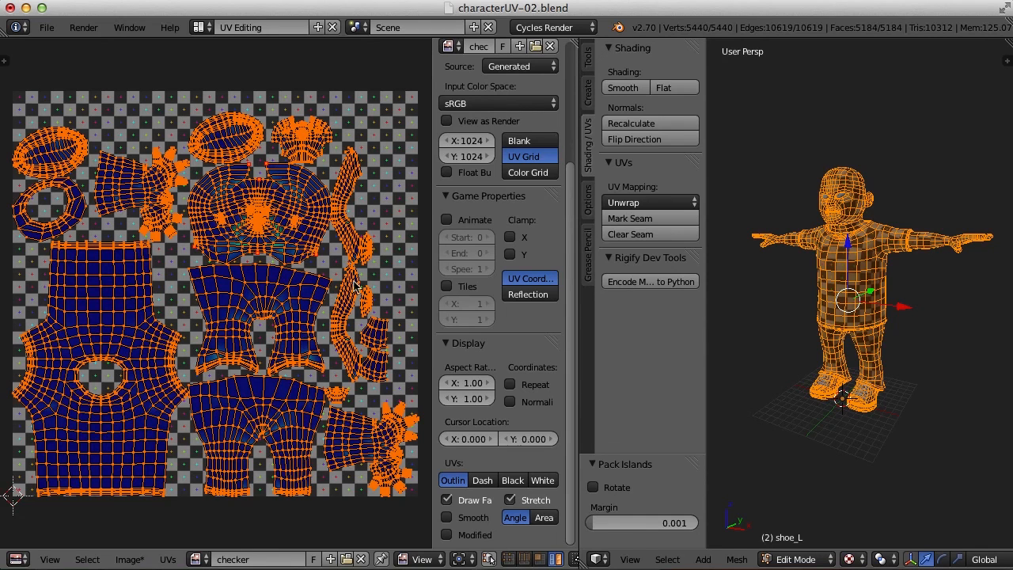
mouse_move(334, 242)
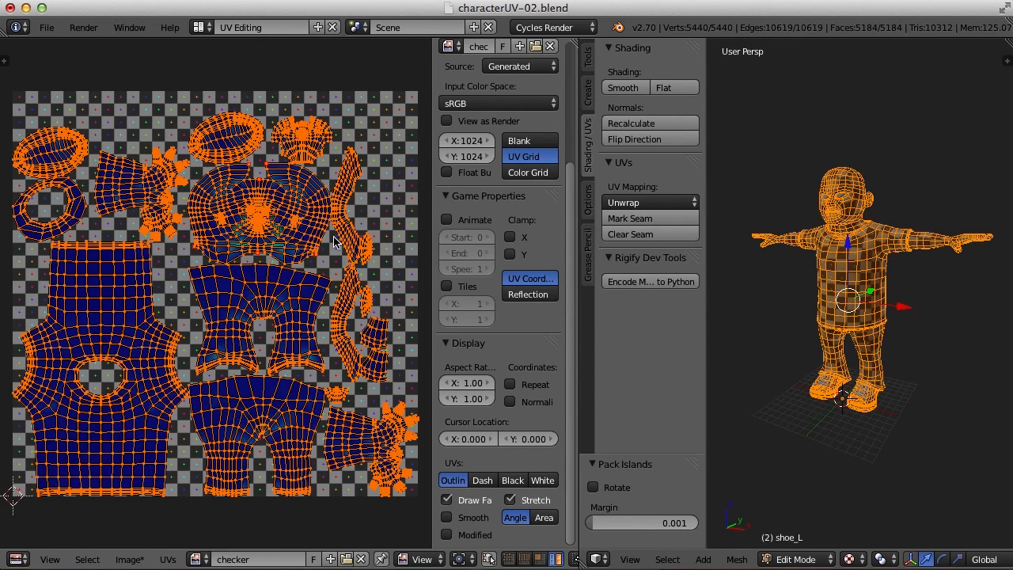
mouse_move(283, 218)
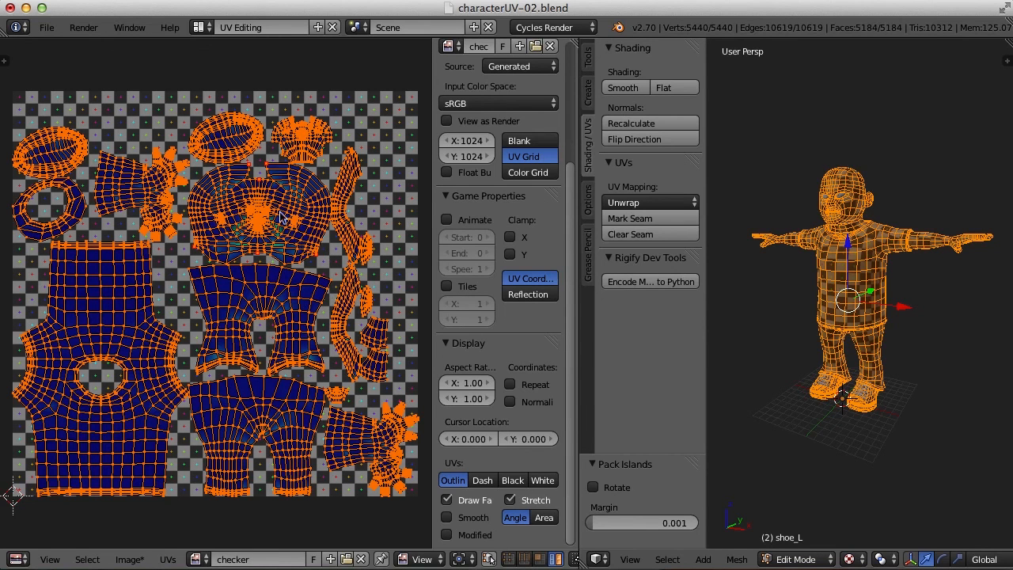
mouse_move(301, 234)
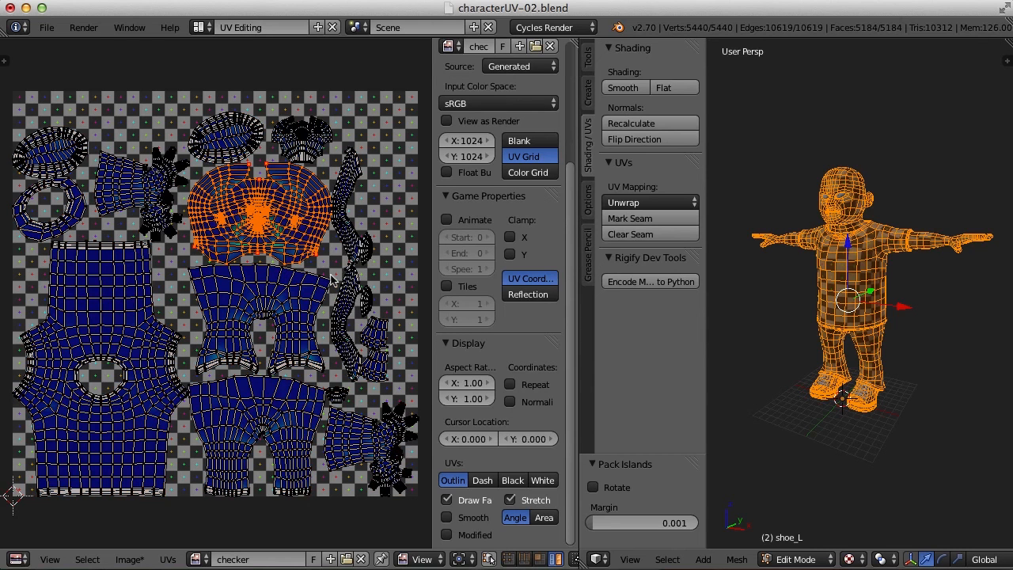
mouse_move(329, 279)
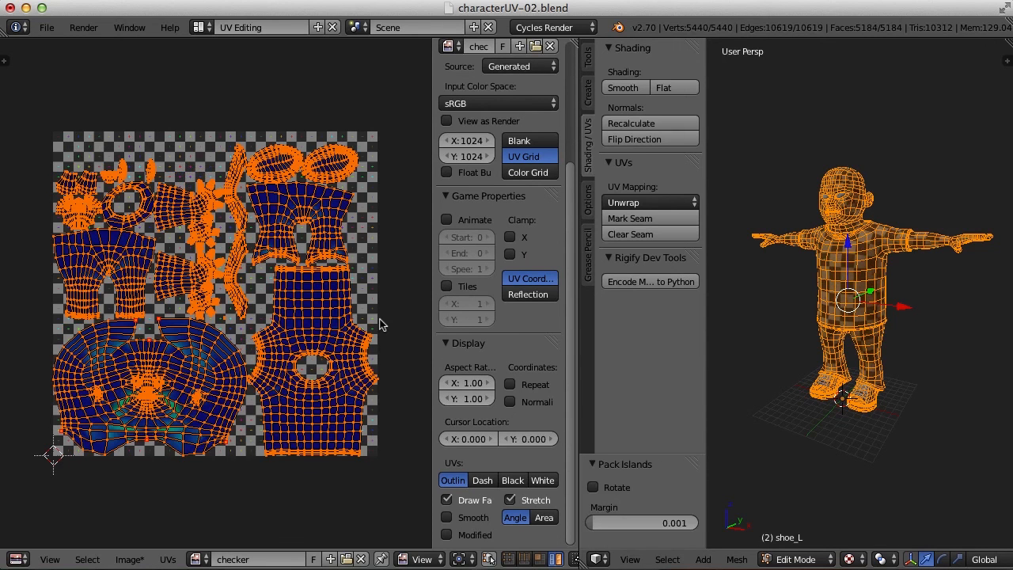
mouse_move(79, 357)
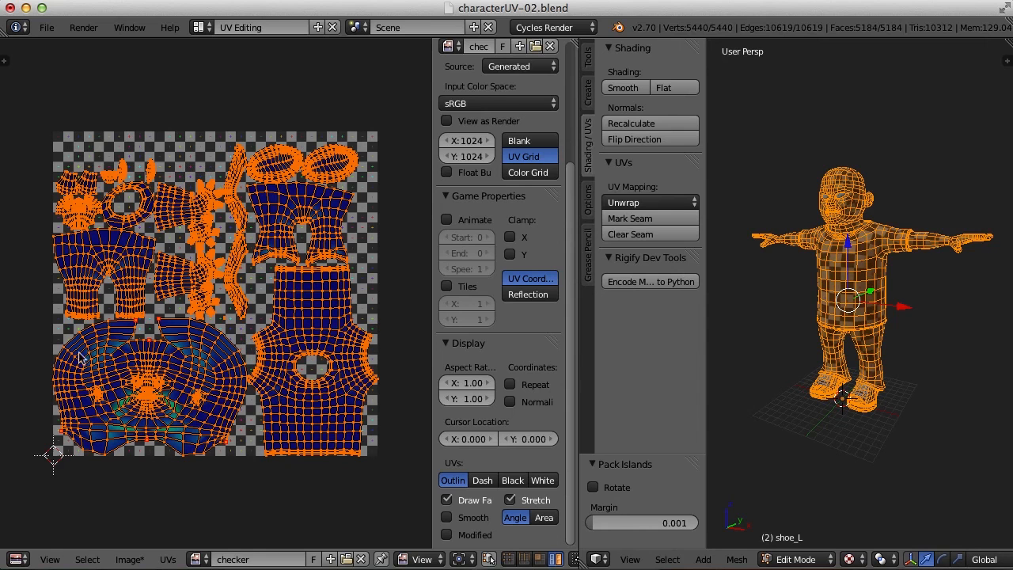
mouse_move(414, 377)
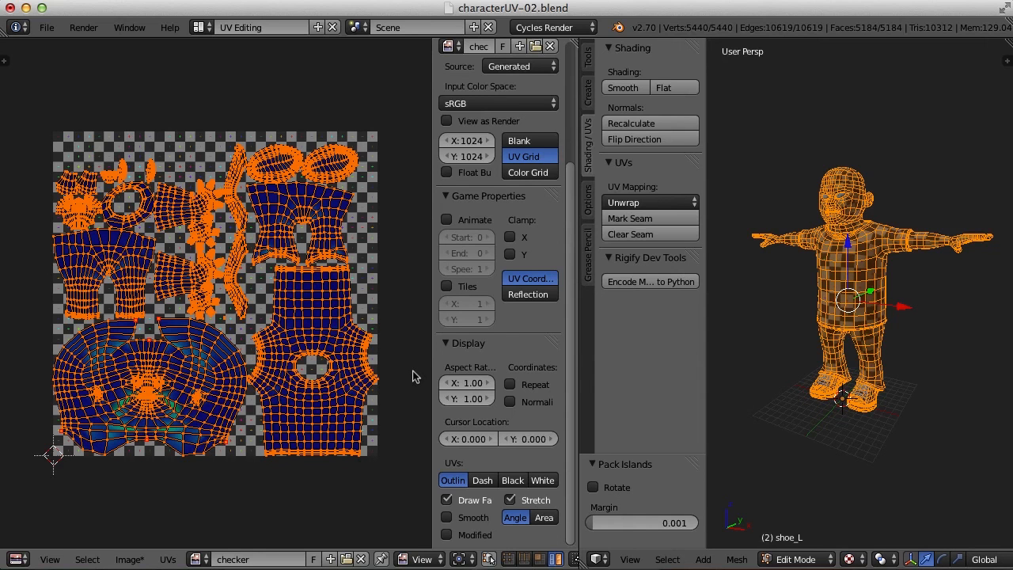